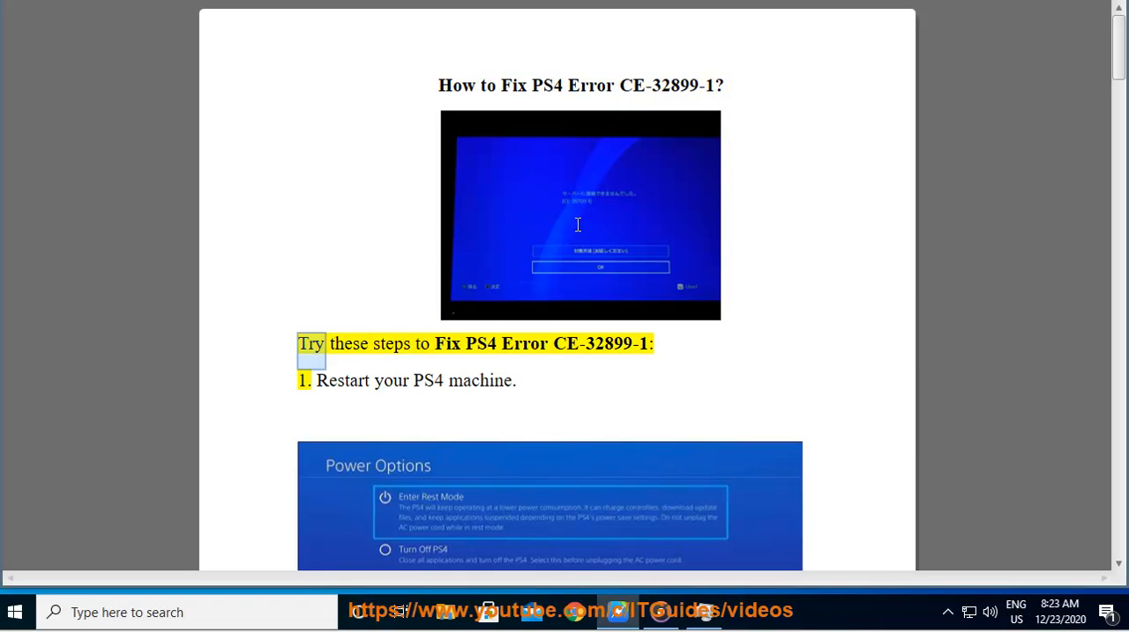
- Start Read Aloud and scroll through fixes 1 to 3, ending at contacting your ISP
double_click(601, 343)
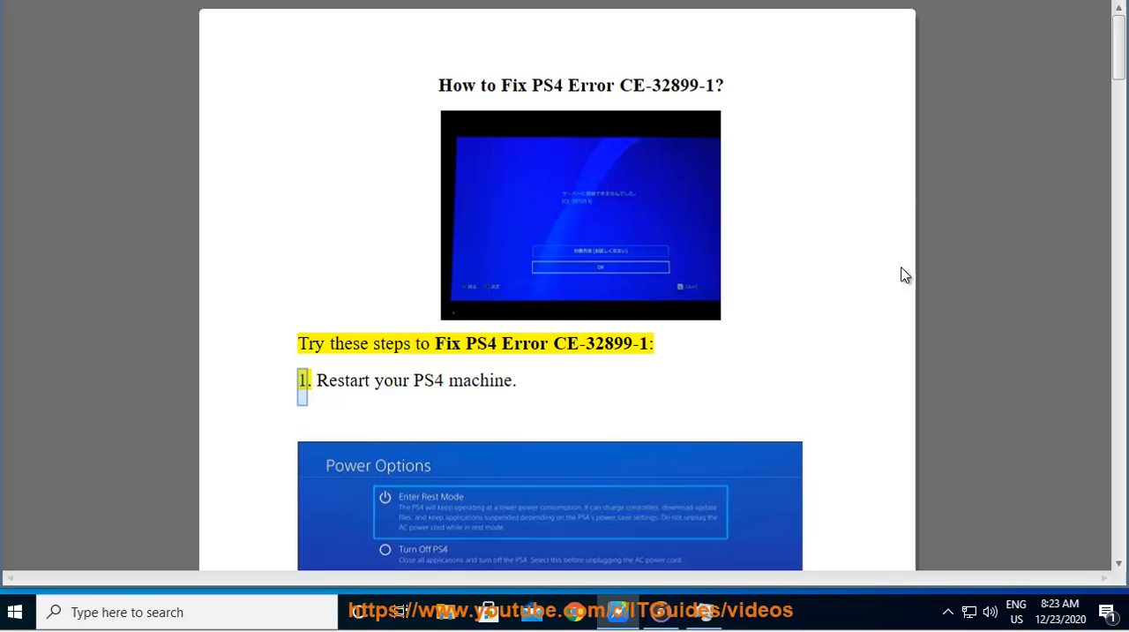
scroll(down, 3)
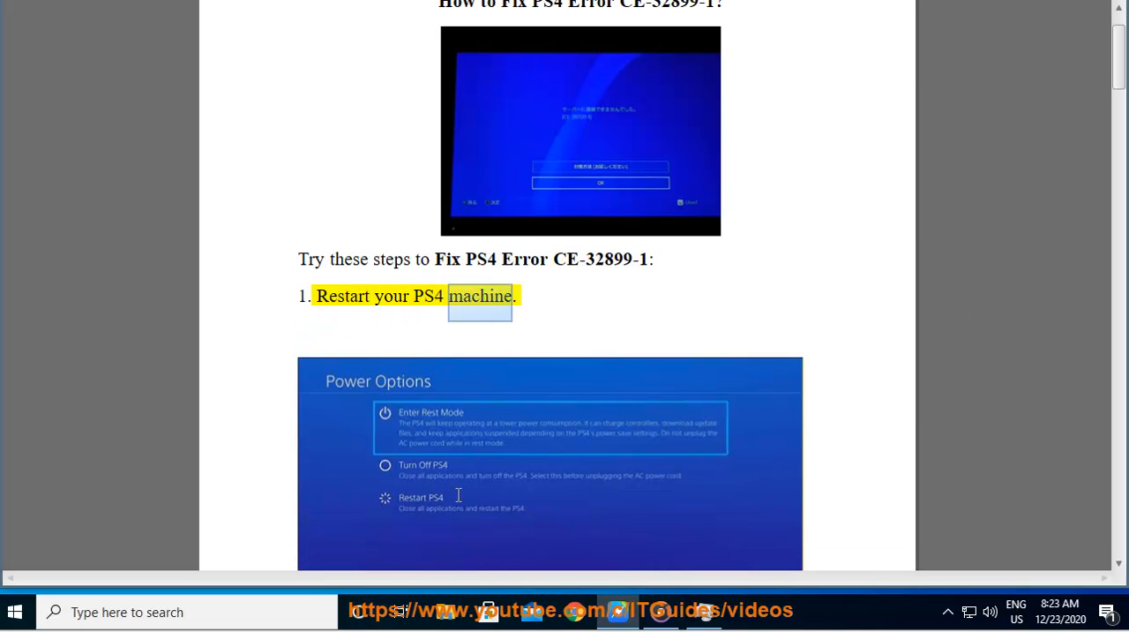
scroll(down, 3)
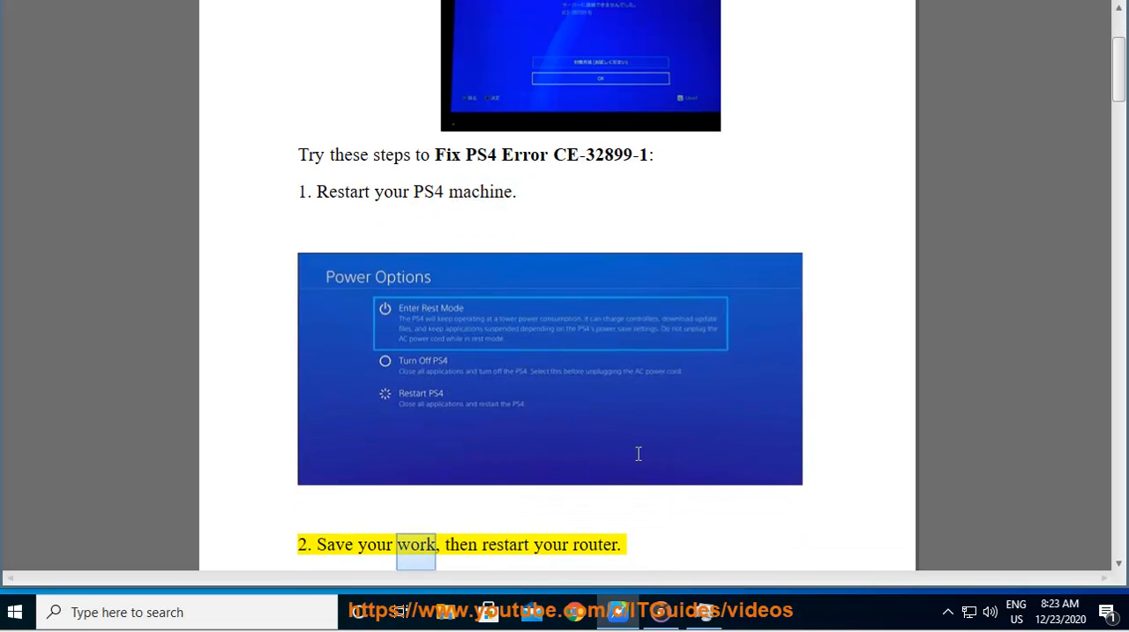
scroll(down, 3)
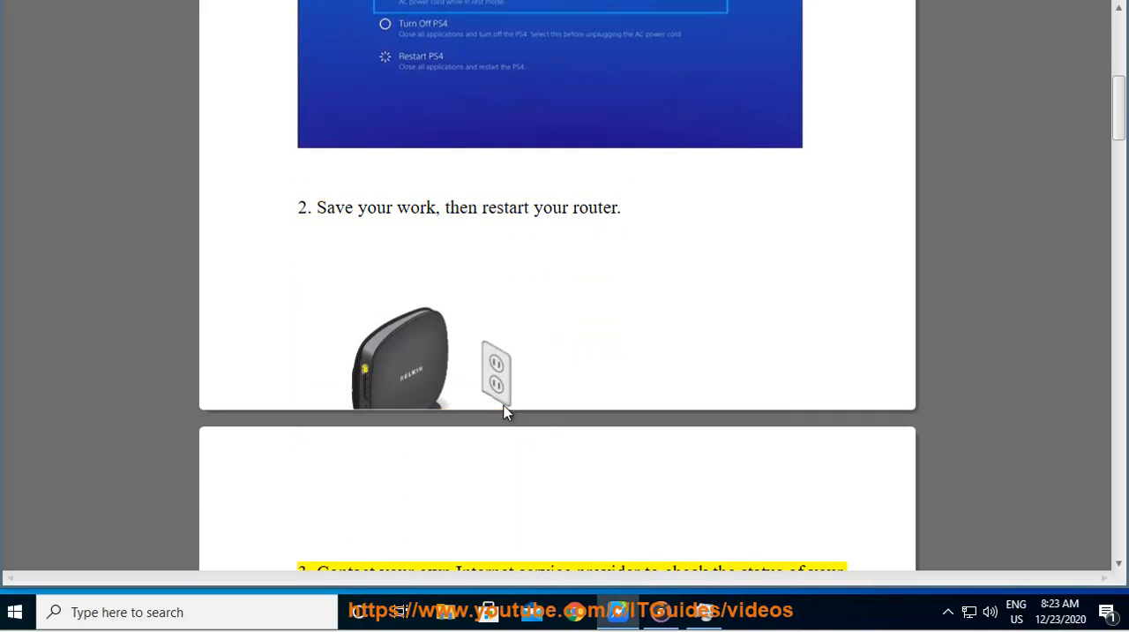
scroll(down, 3)
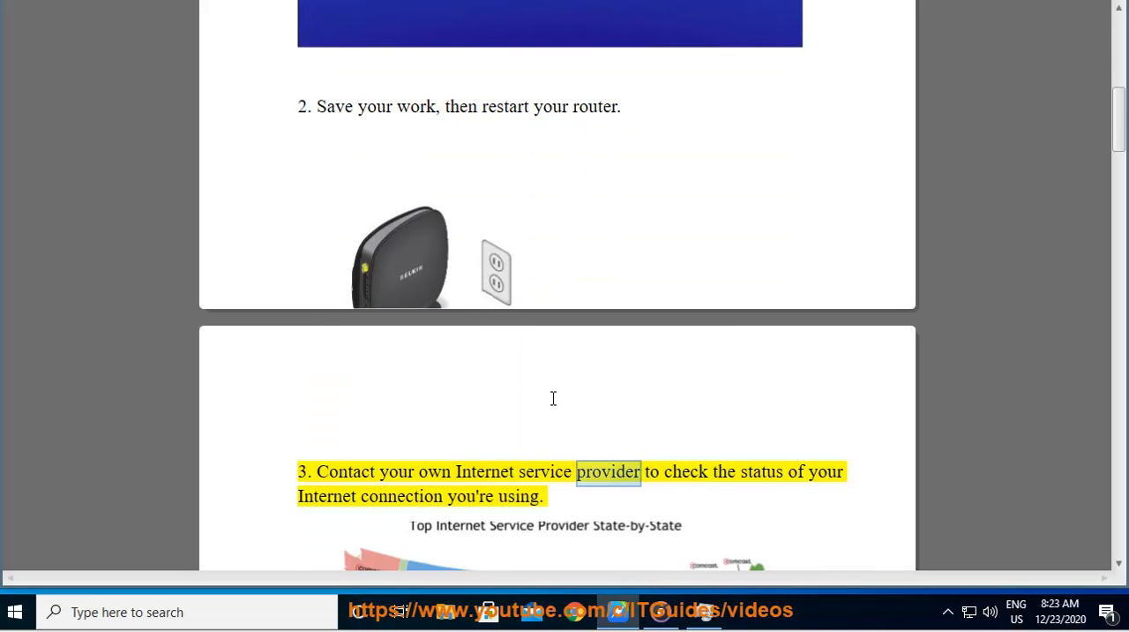
scroll(down, 3)
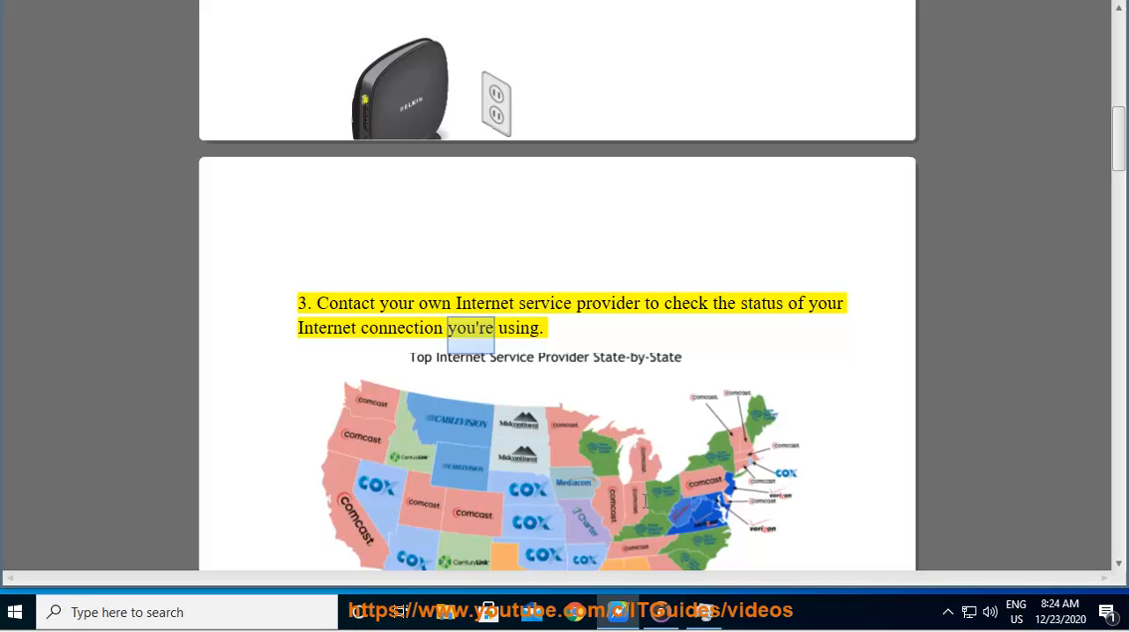
scroll(down, 3)
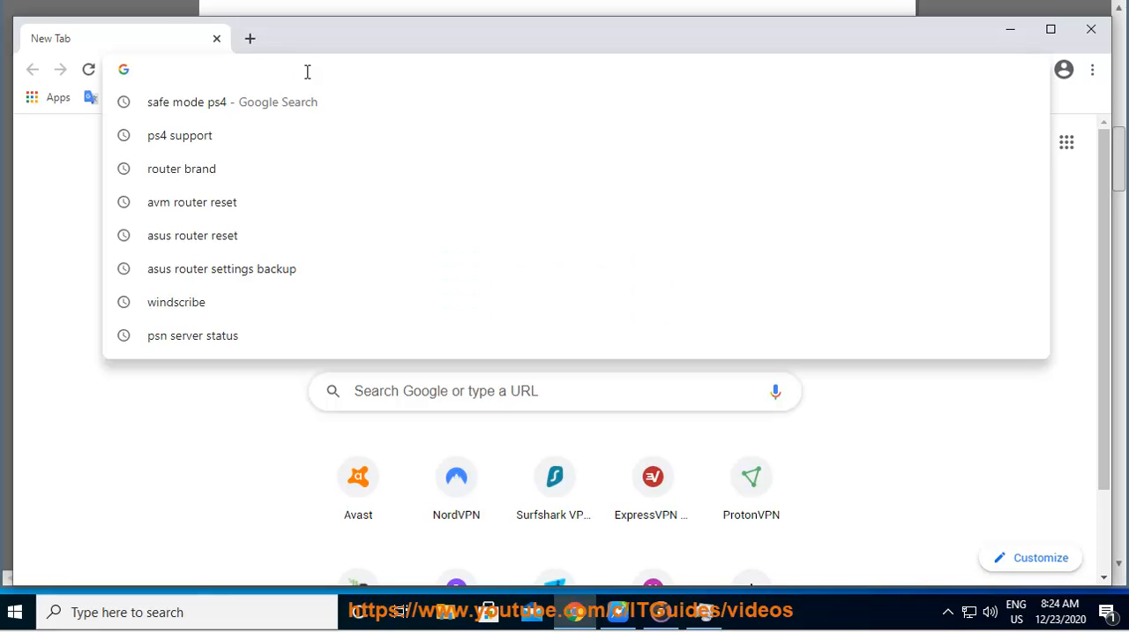
- Search Google Images for 'UK ISP MAP', then switch the query to 'US ISP MAP'
text(UK ISP)
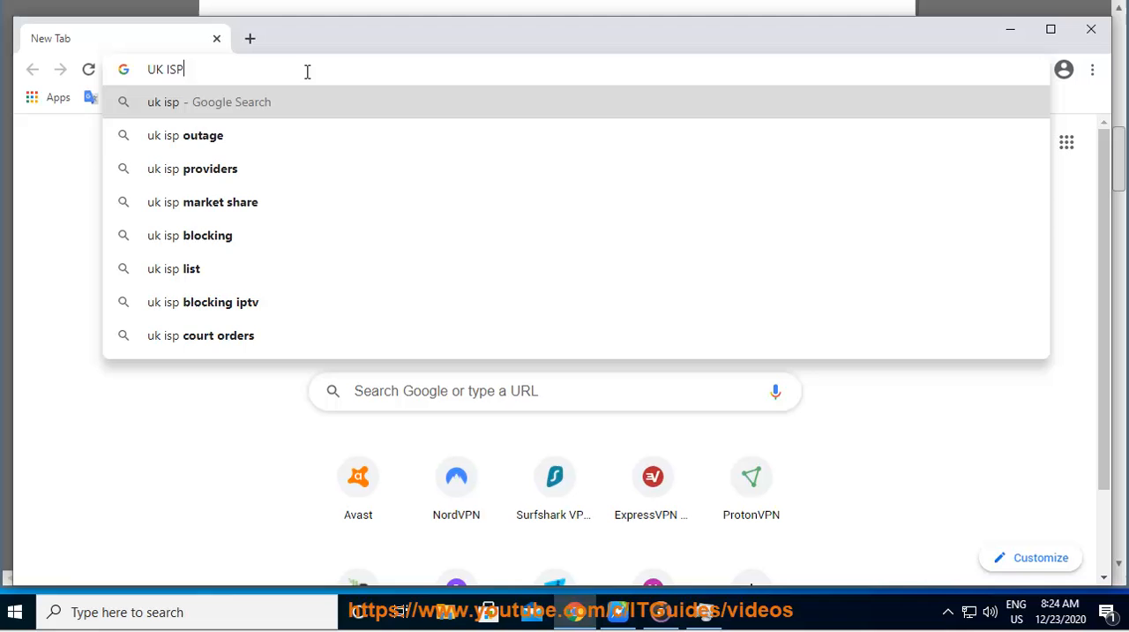
key(Return)
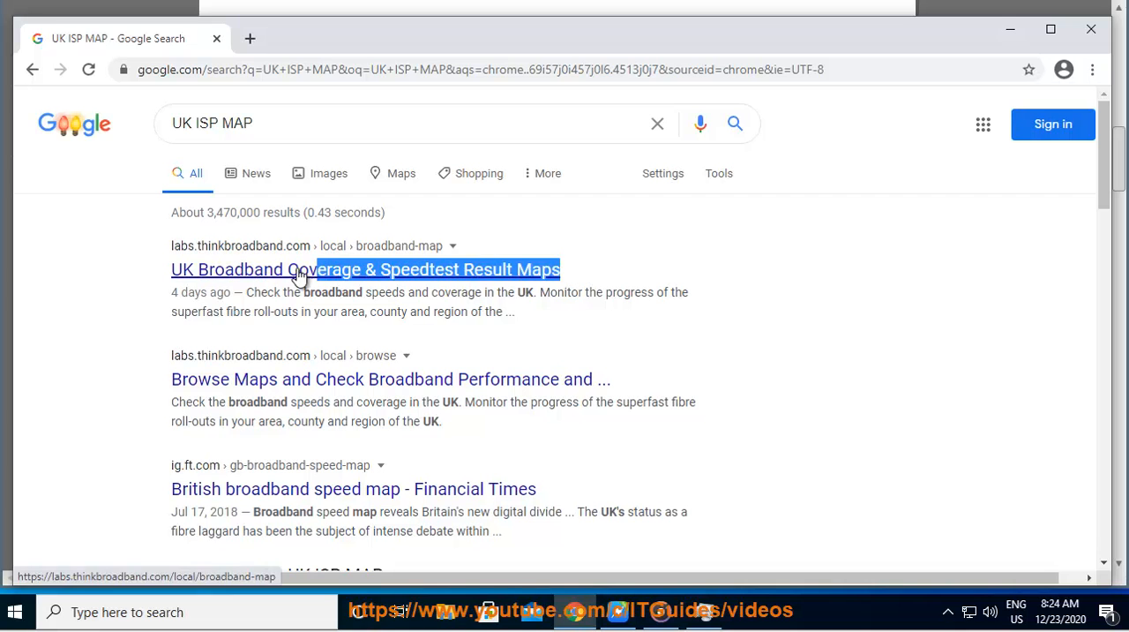
click(328, 173)
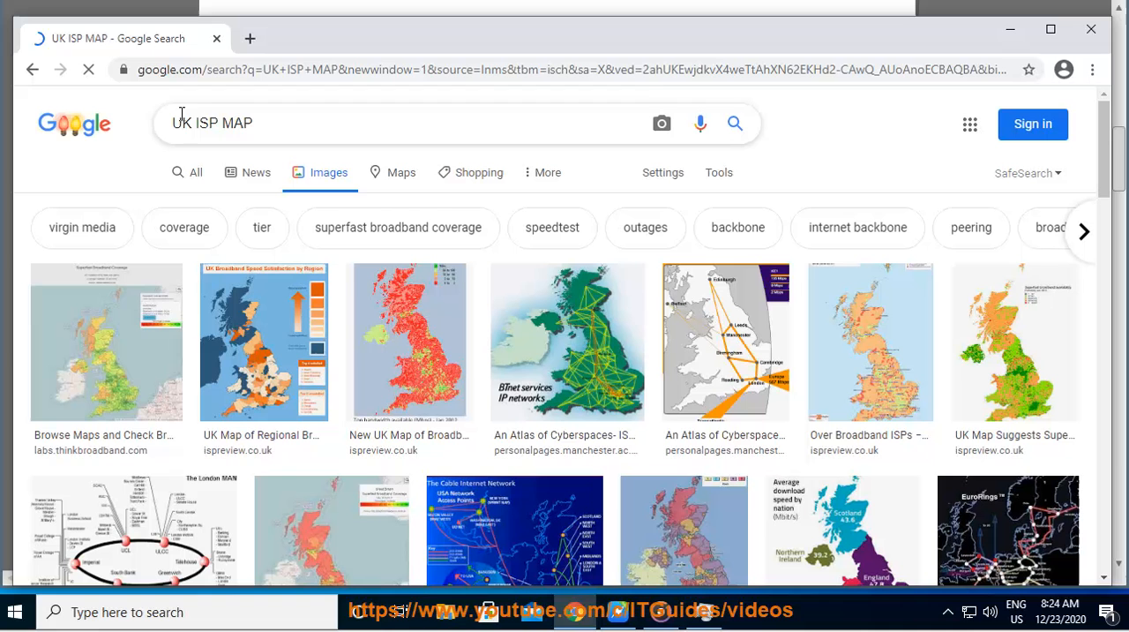
click(397, 122)
text(S)
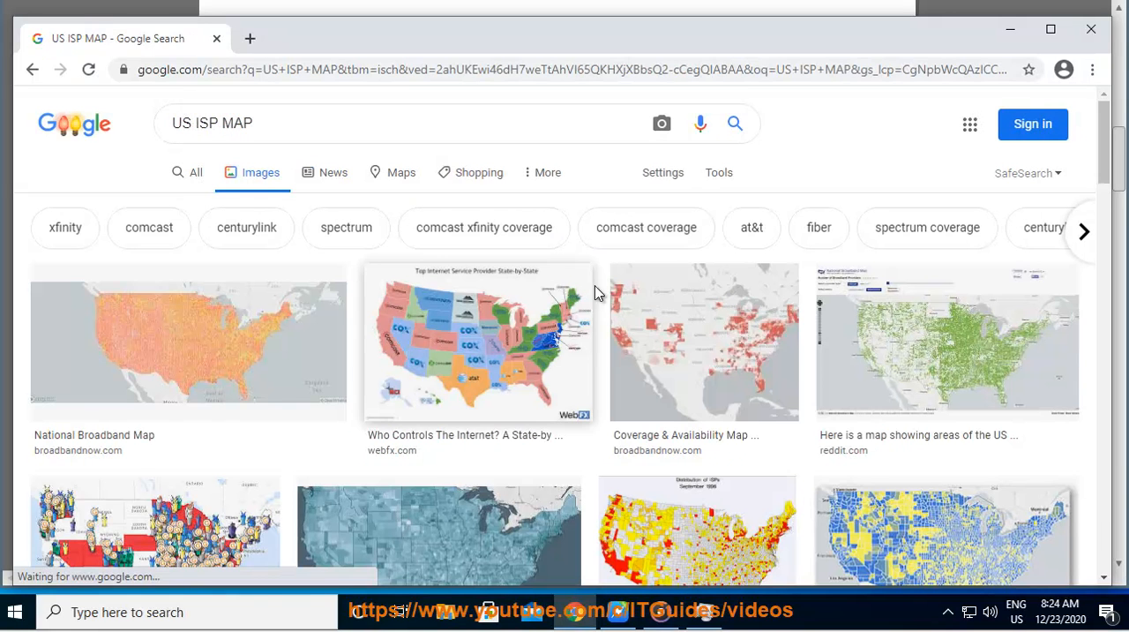
click(478, 341)
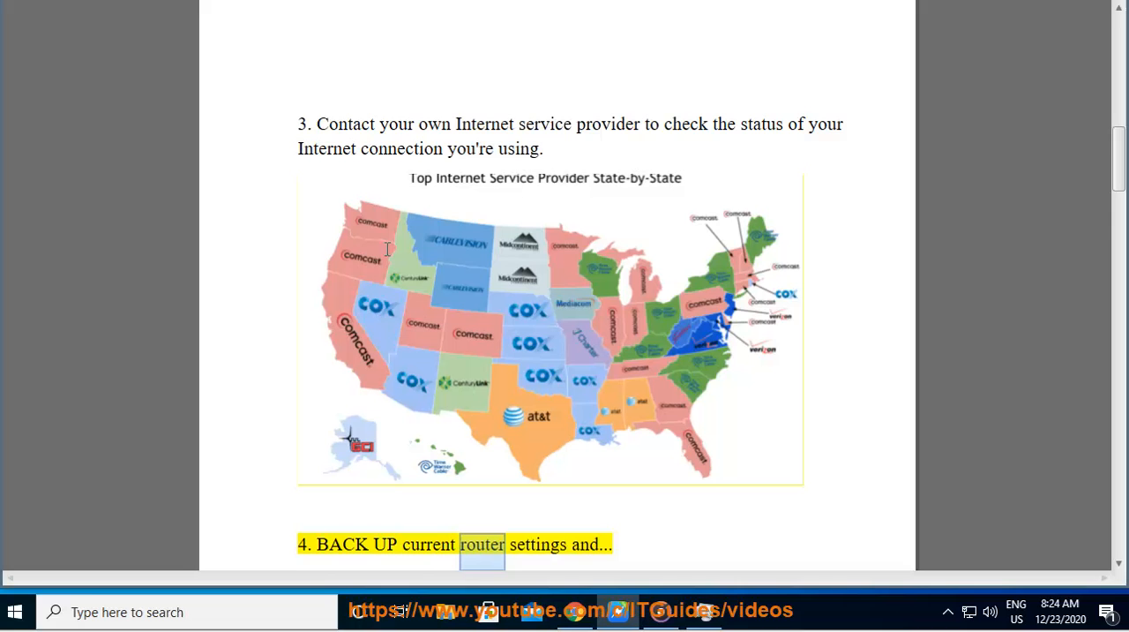
- Scroll through step 4's backup, reset and reconnect sections to the start of step 5
scroll(down, 3)
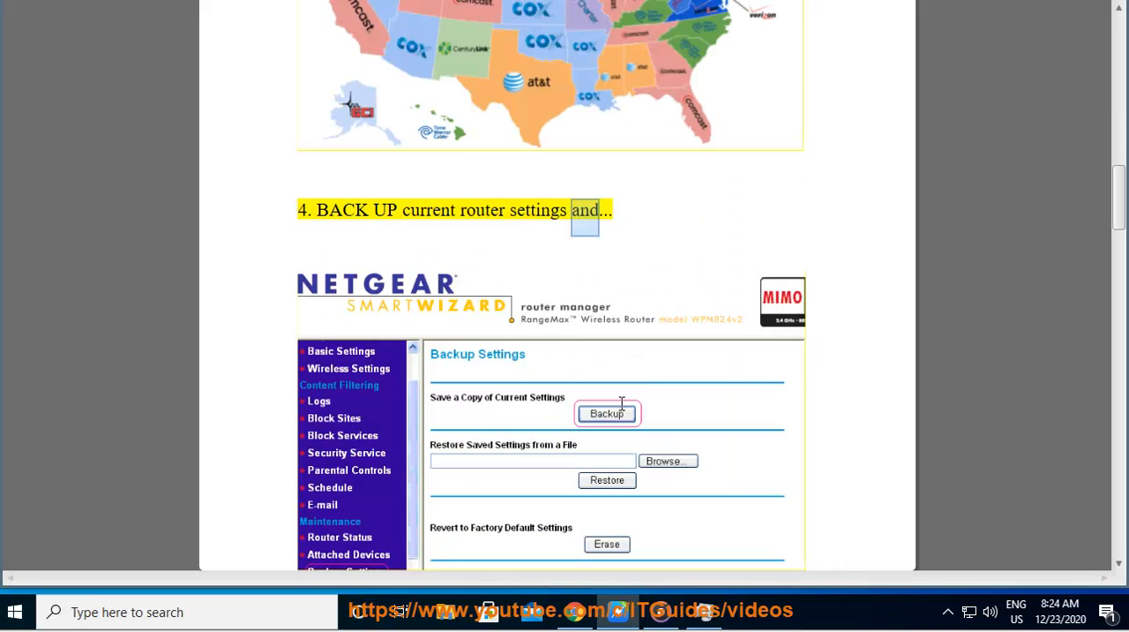
scroll(down, 3)
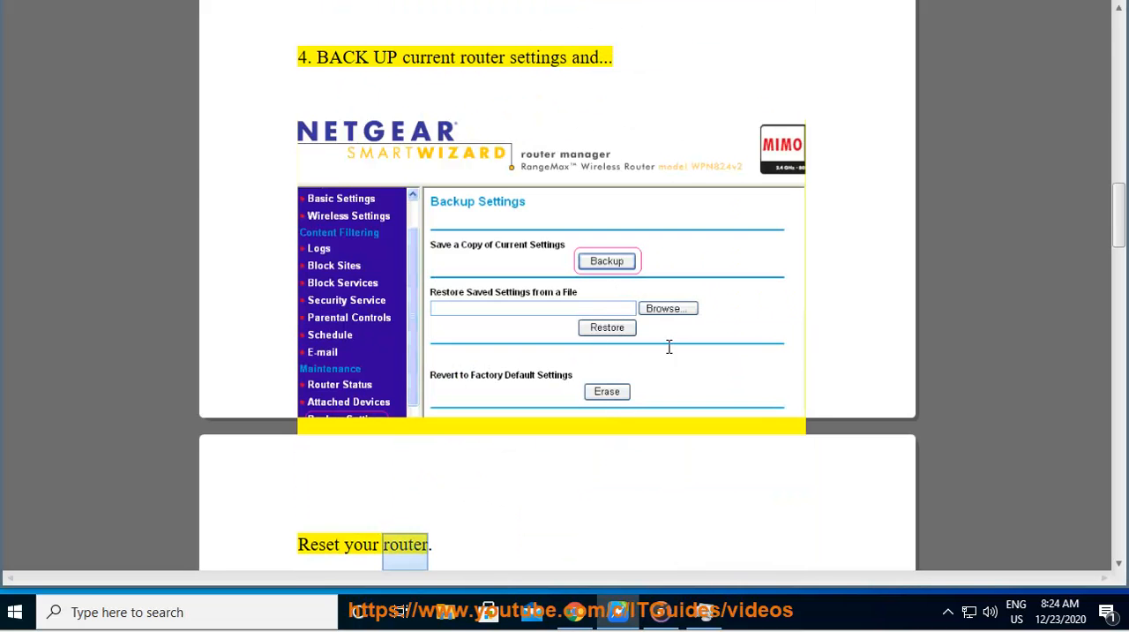
scroll(down, 3)
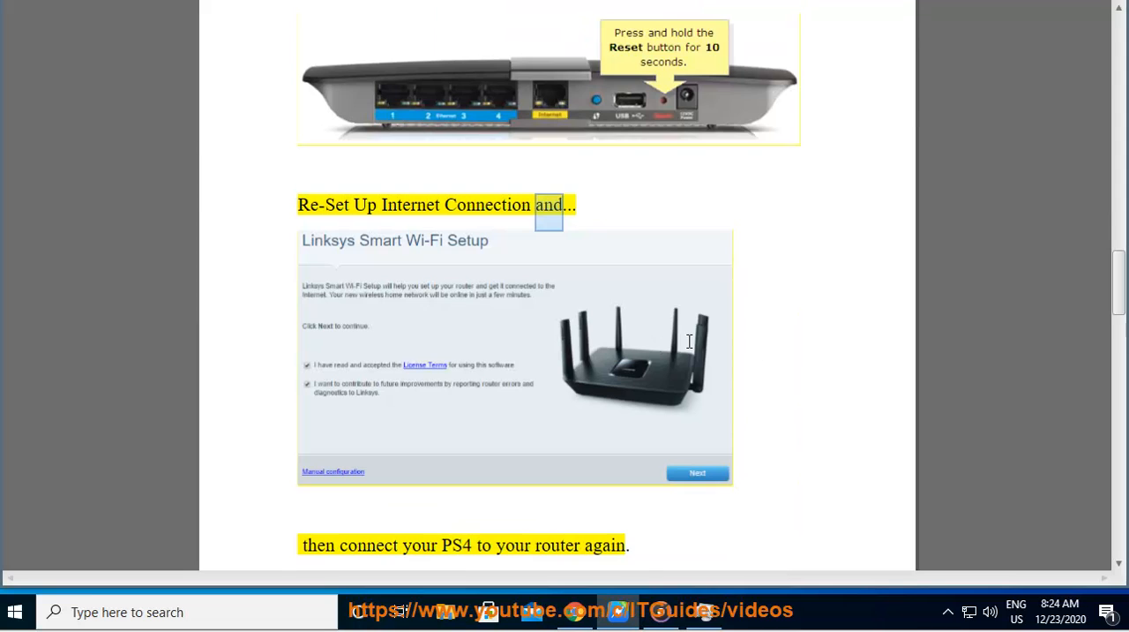
scroll(down, 3)
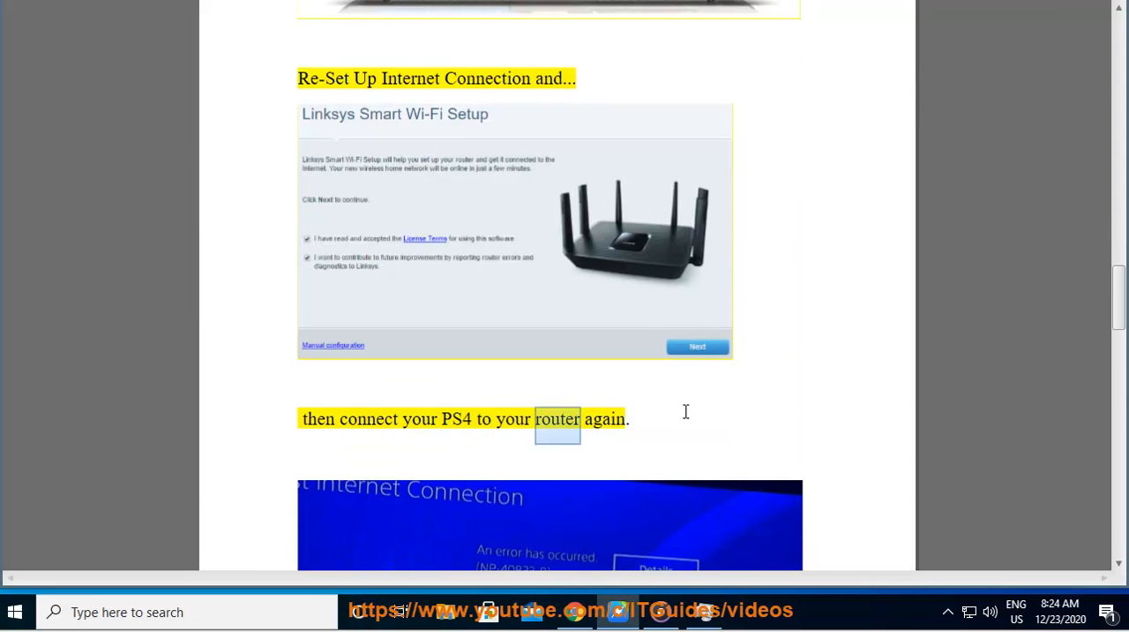
scroll(down, 3)
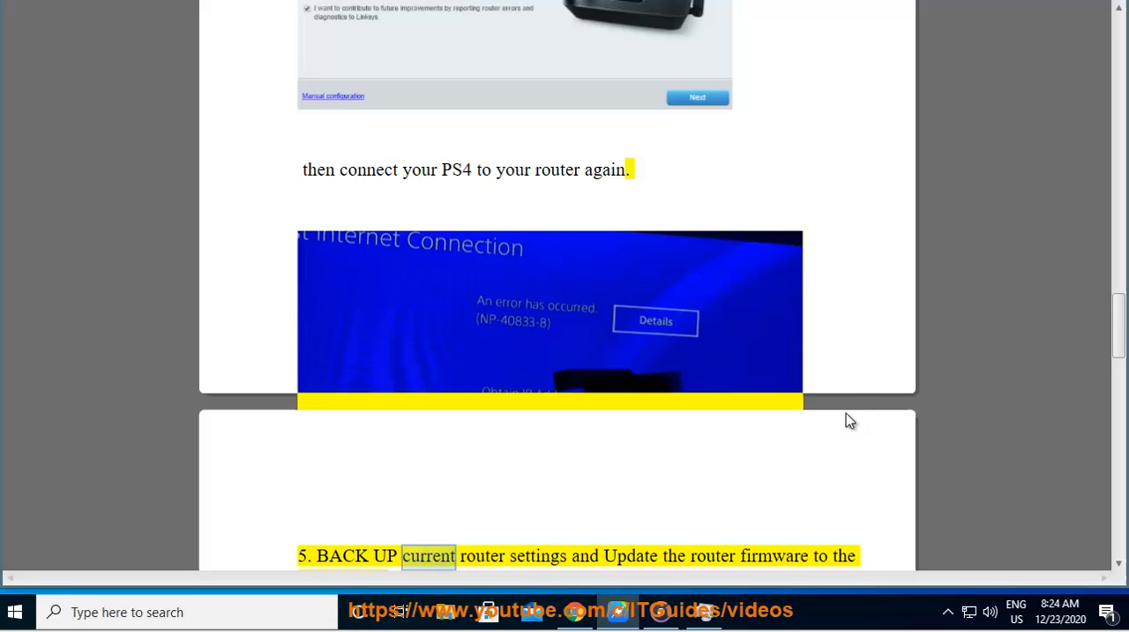
scroll(down, 3)
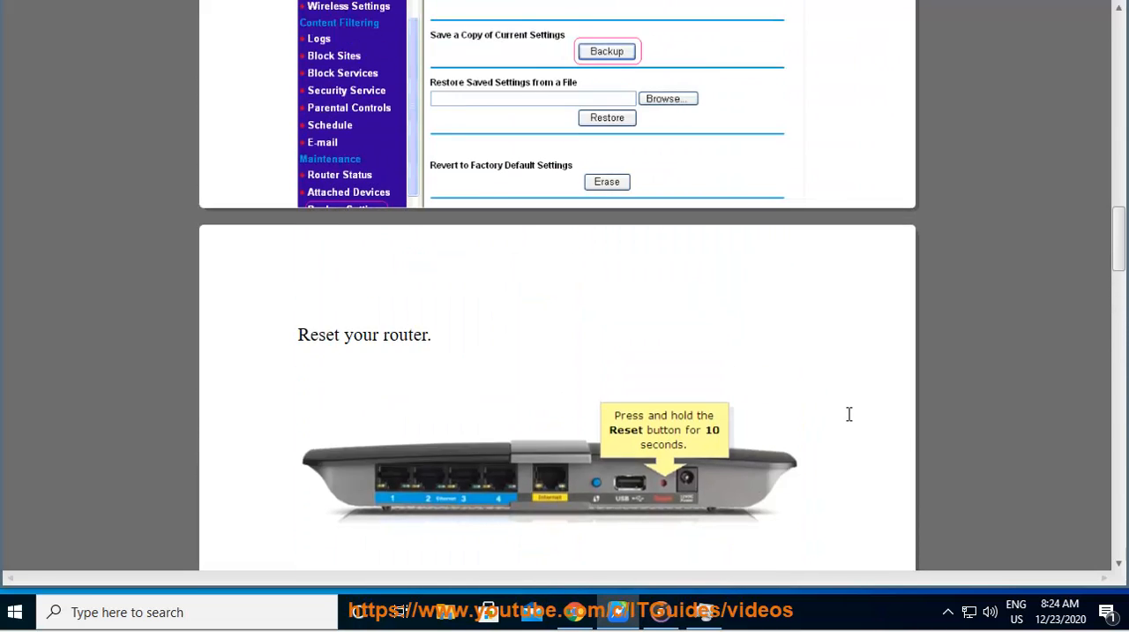
scroll(up, 3)
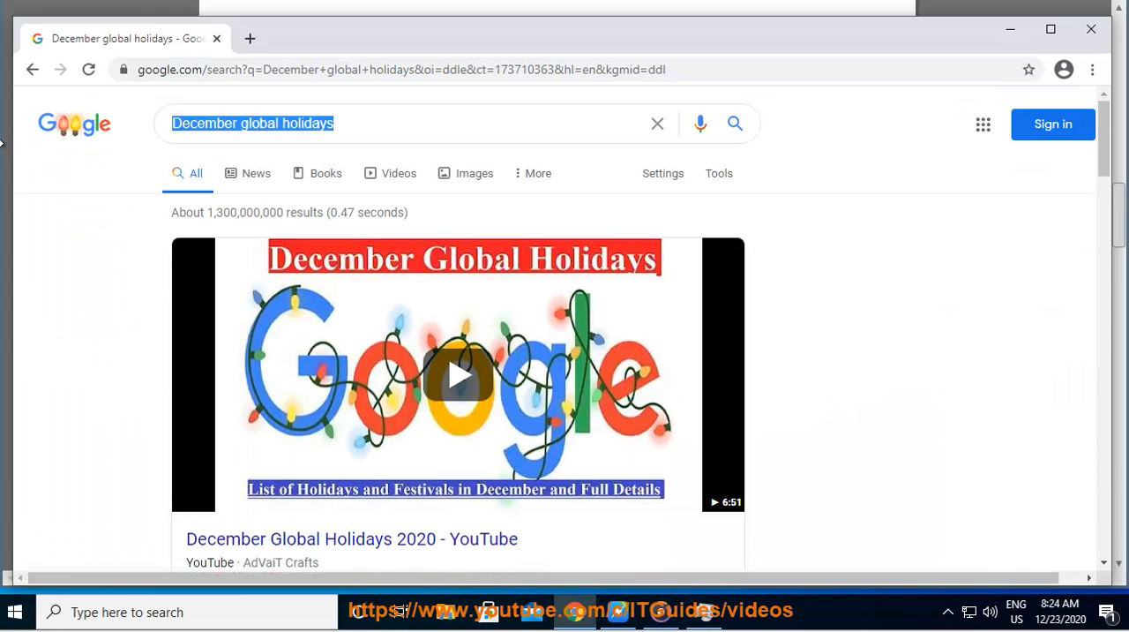
- Search Google for 'ROUTER BRANDS' and scroll the results
text(ROU)
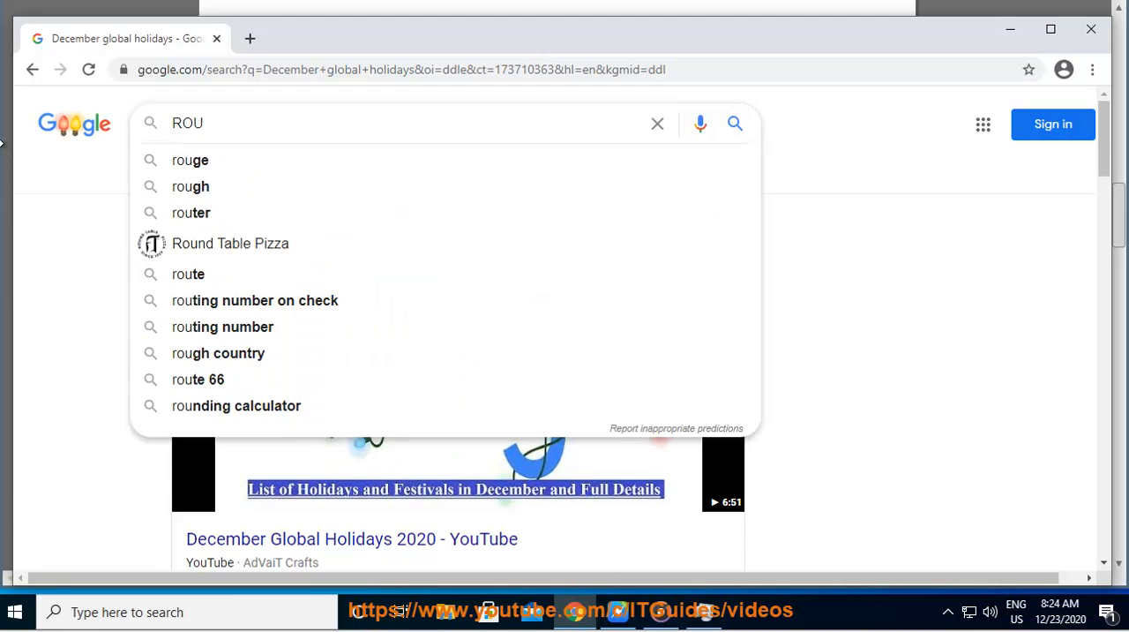
text(TER)
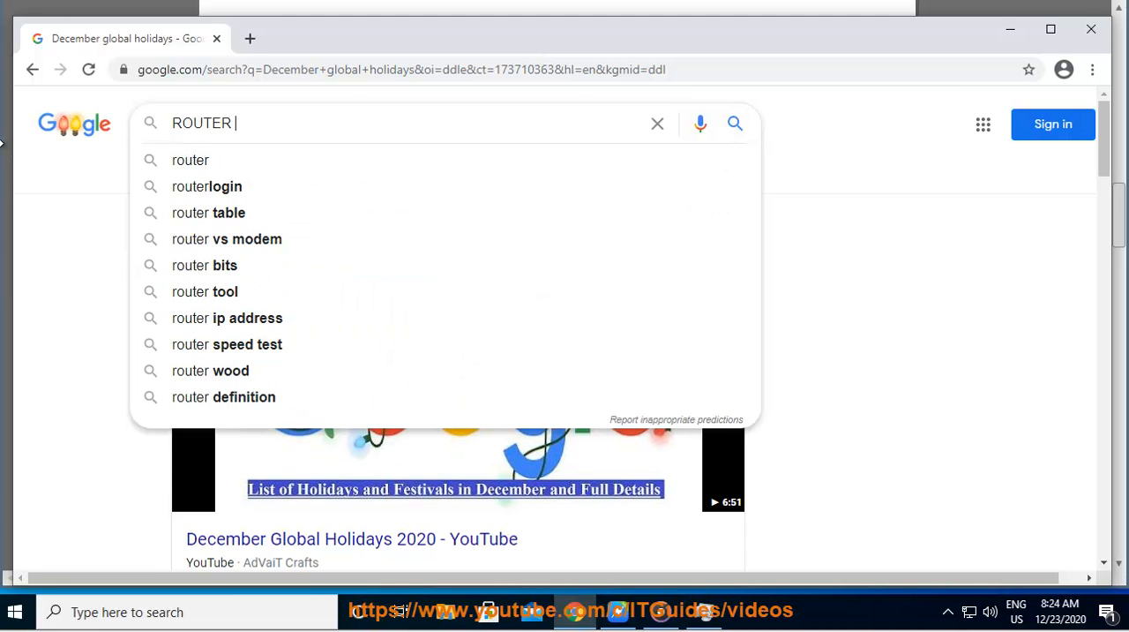
text(BRAN)
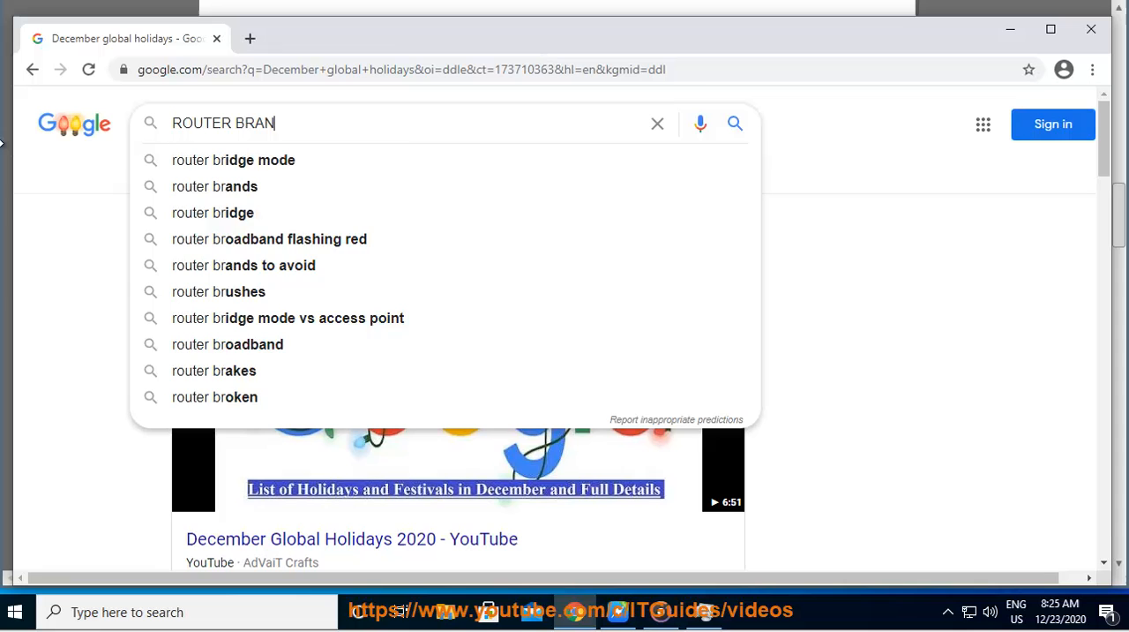
key(Return)
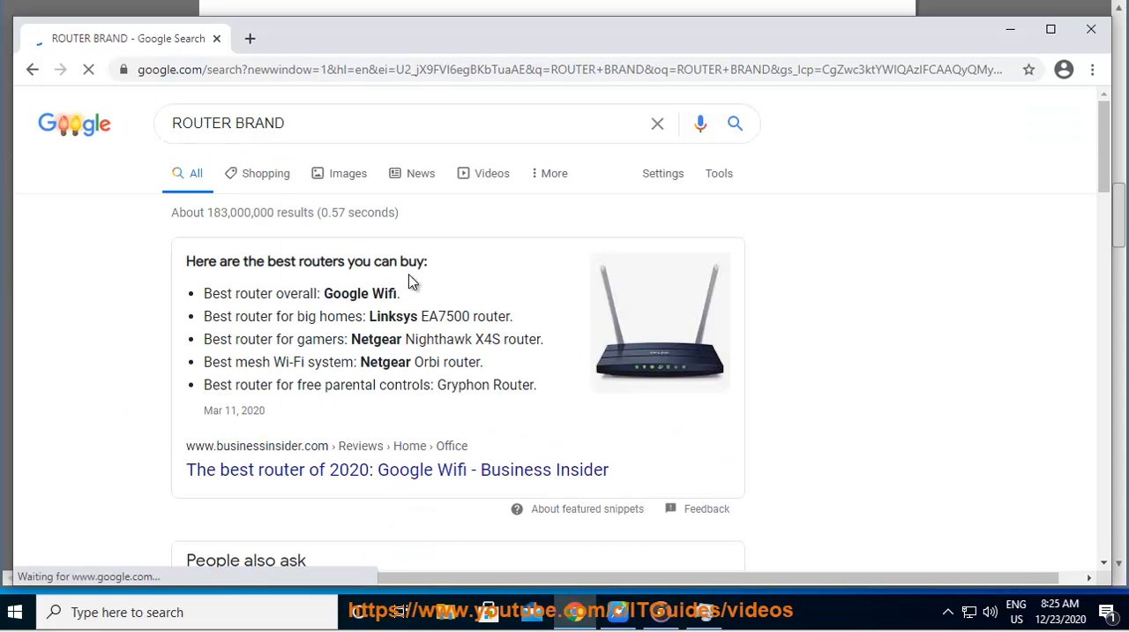
scroll(down, 3)
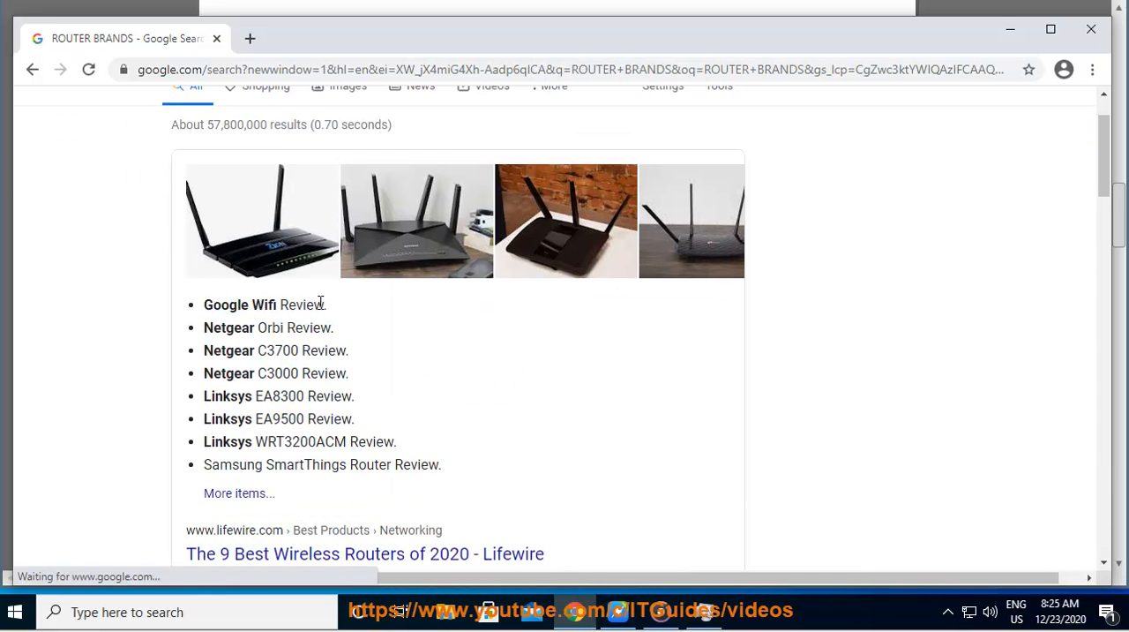
- Search 'Google Wifi SETup BACKUP', then return to router brands for the Netgear settings backup search
double_click(240, 305)
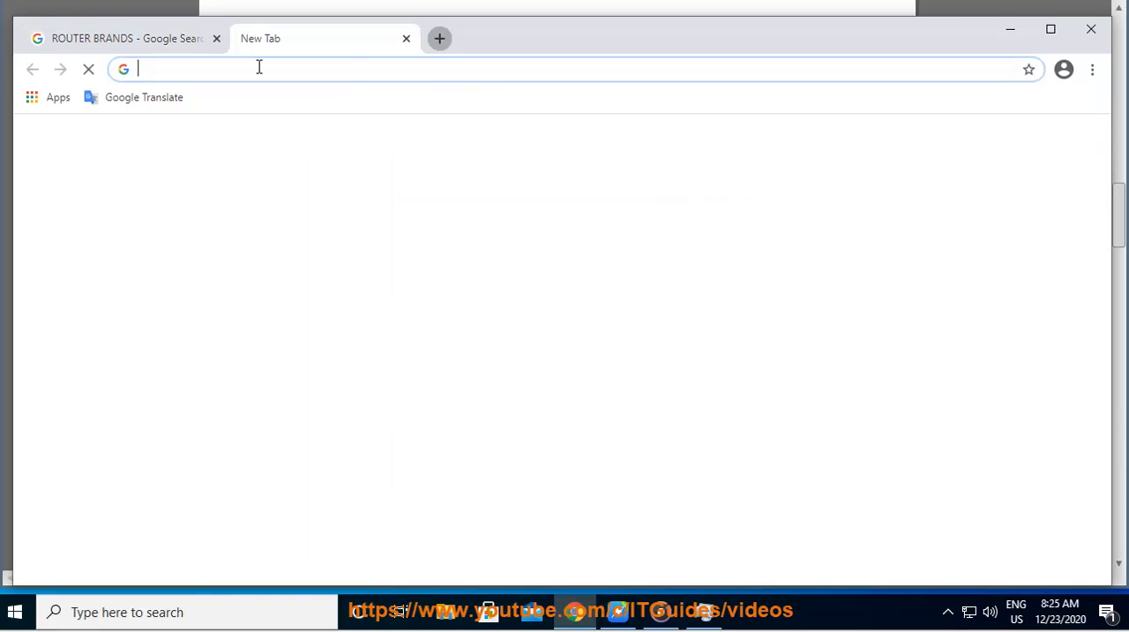
text(Google Wifi)
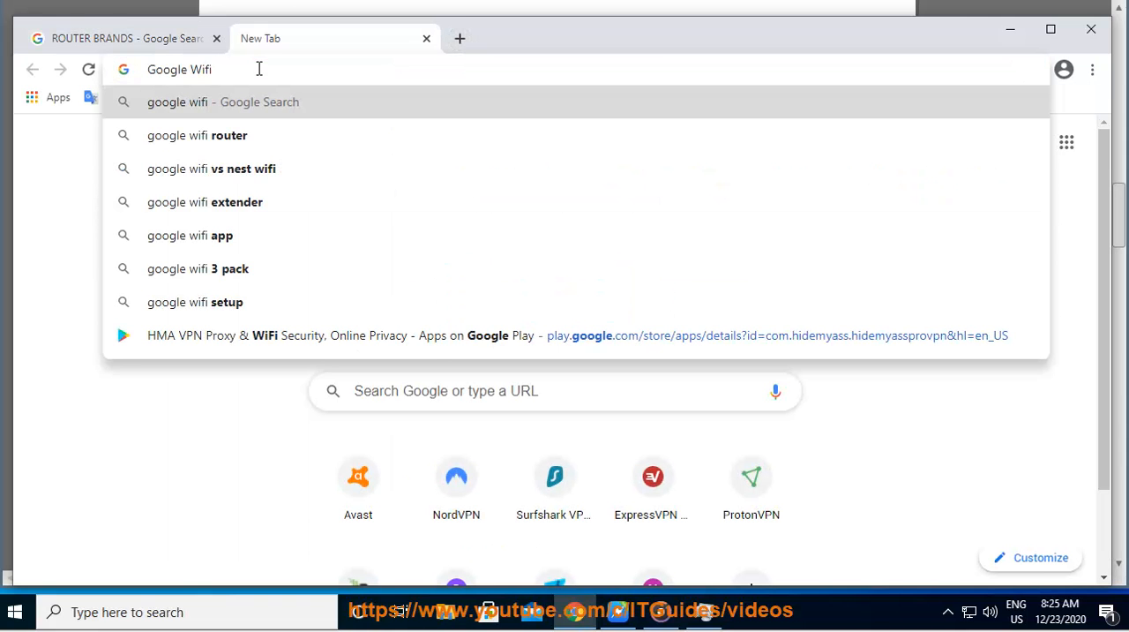
text(SE)
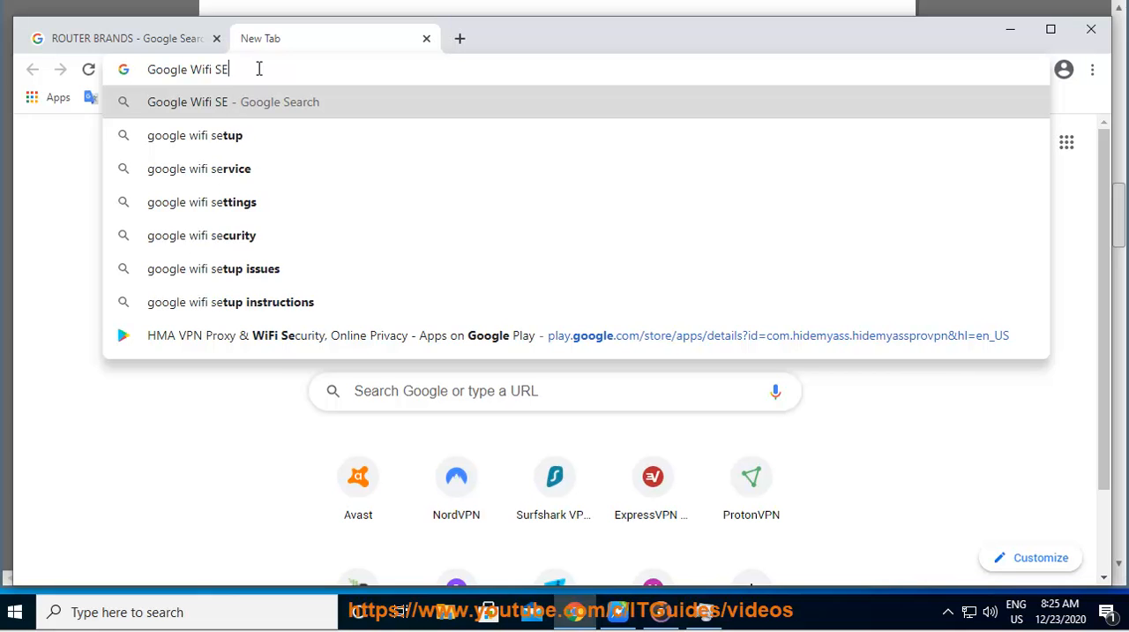
text(Tup)
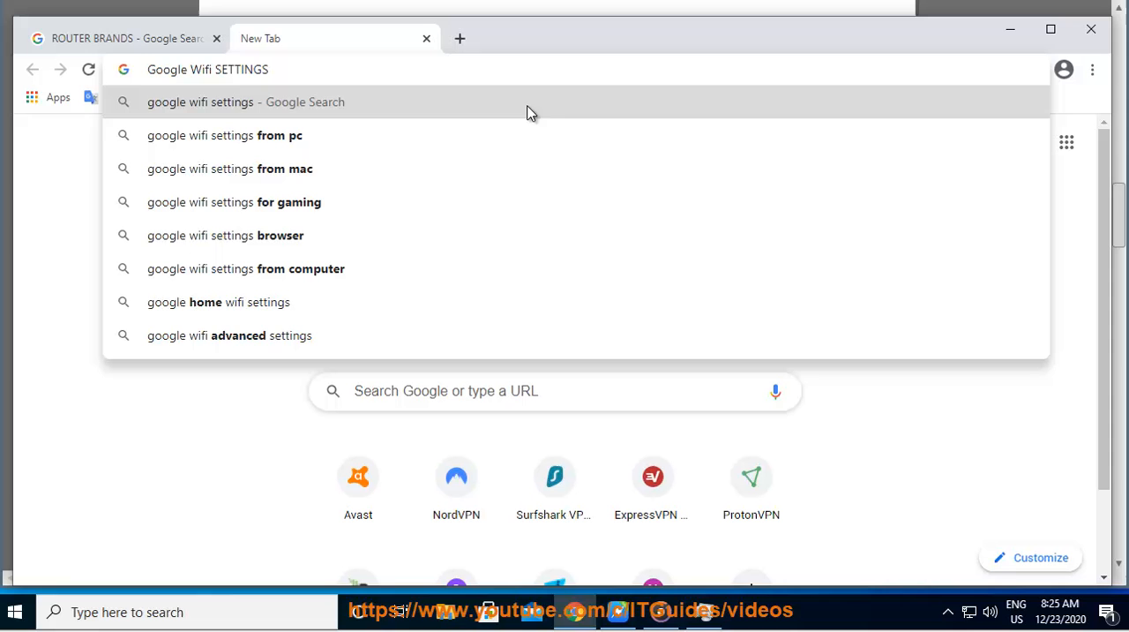
text(BACKUP)
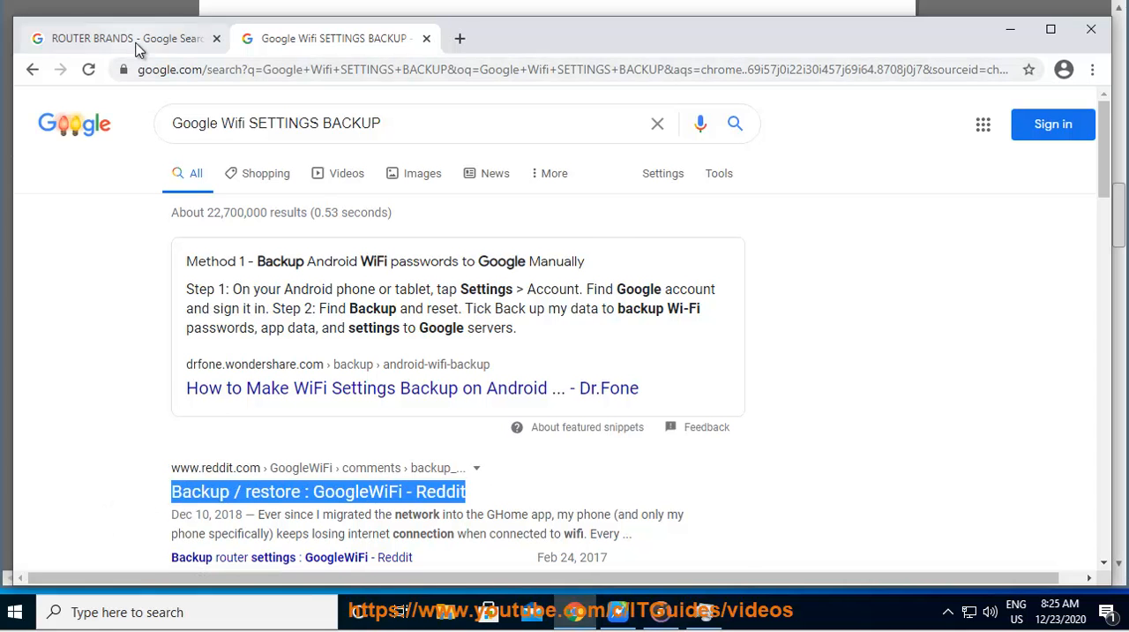
click(124, 38)
text(Netgear)
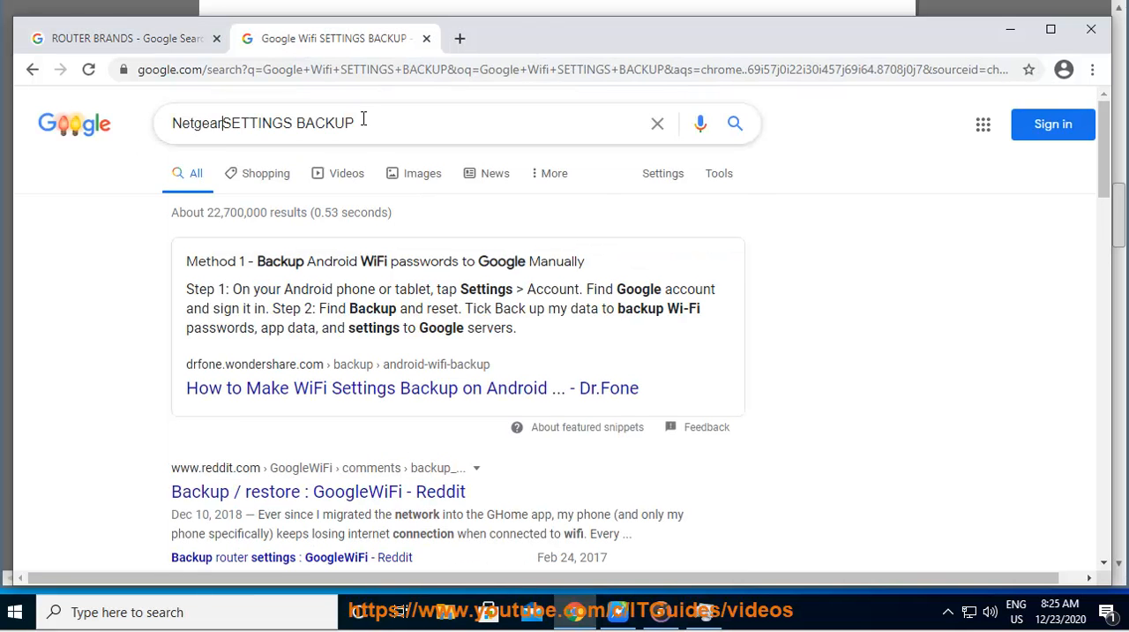
text(ROUTER)
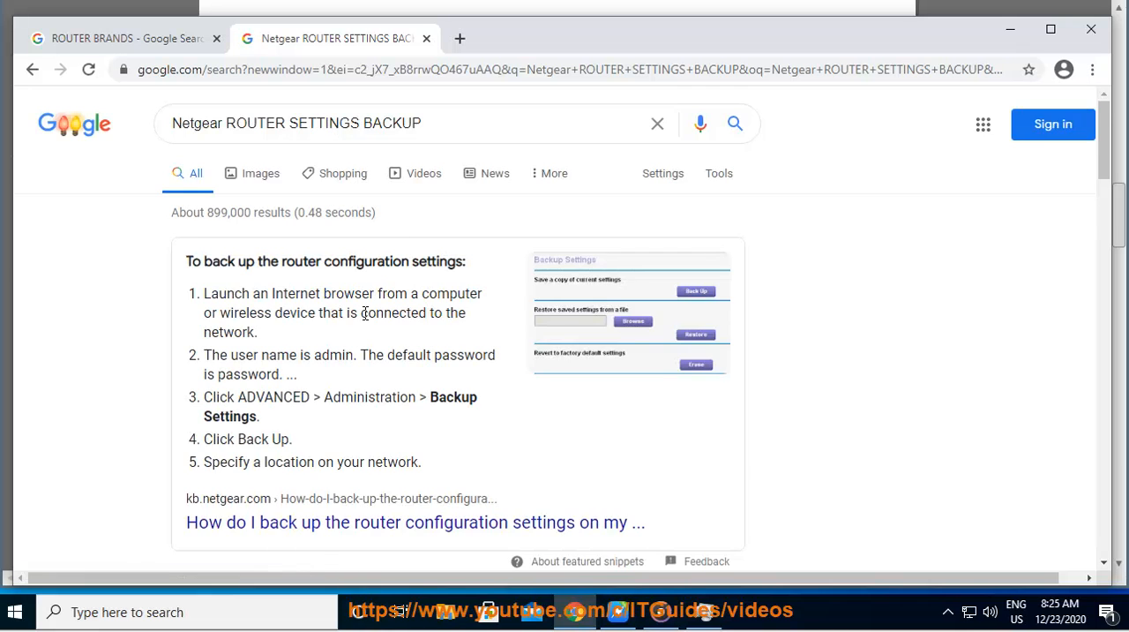
scroll(down, 3)
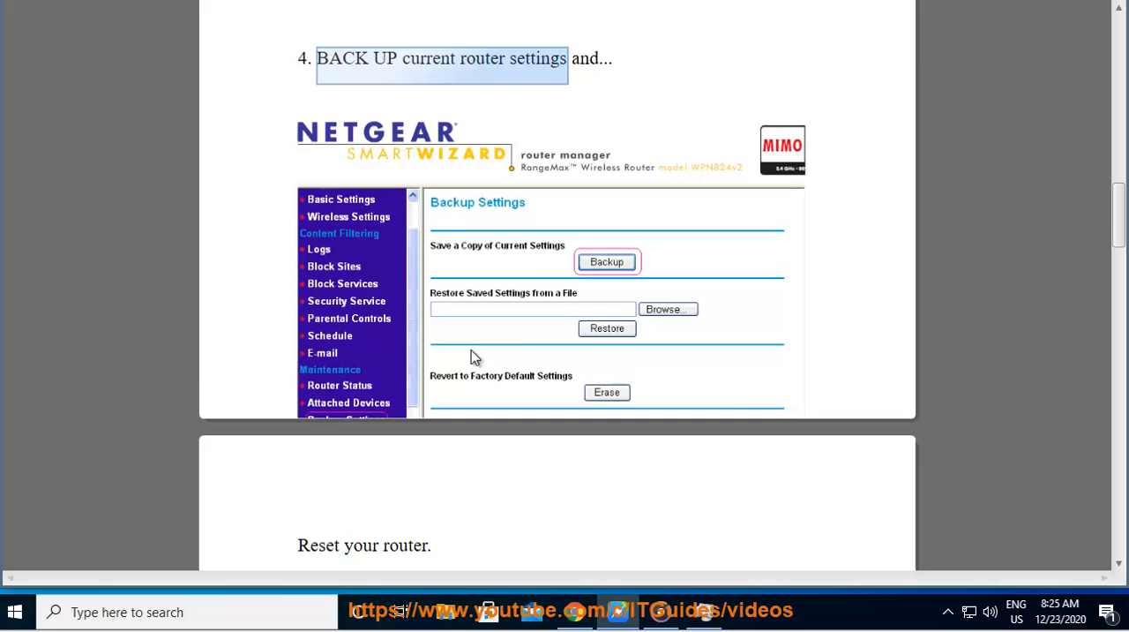
- Scroll past the router reset steps to step 5's firmware update and step 6's connection test
scroll(down, 3)
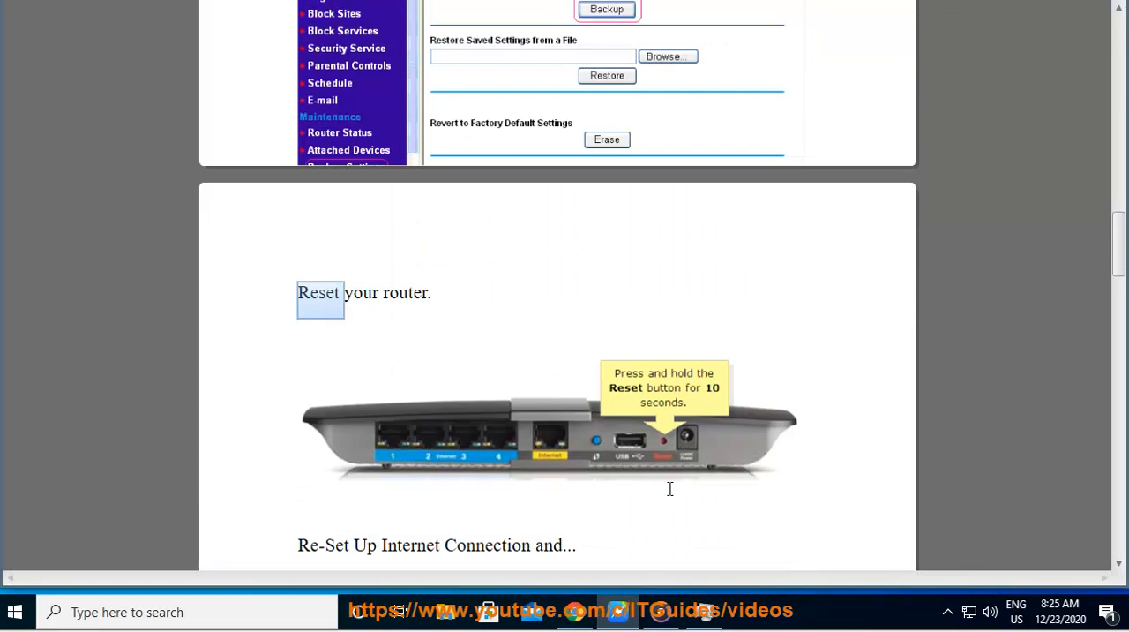
scroll(down, 3)
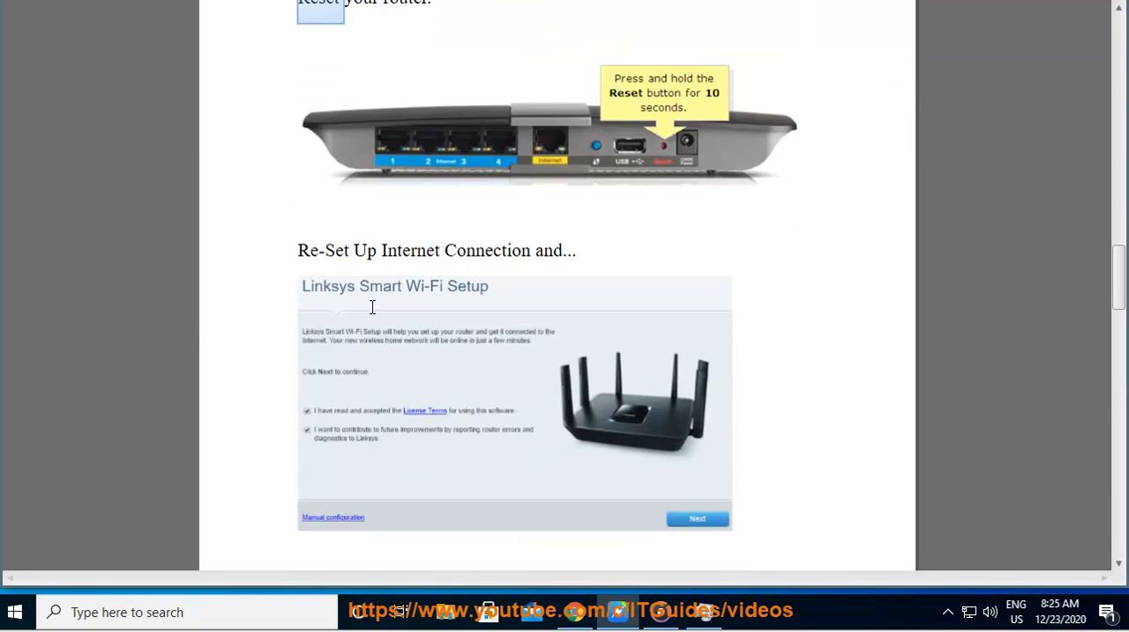
scroll(down, 3)
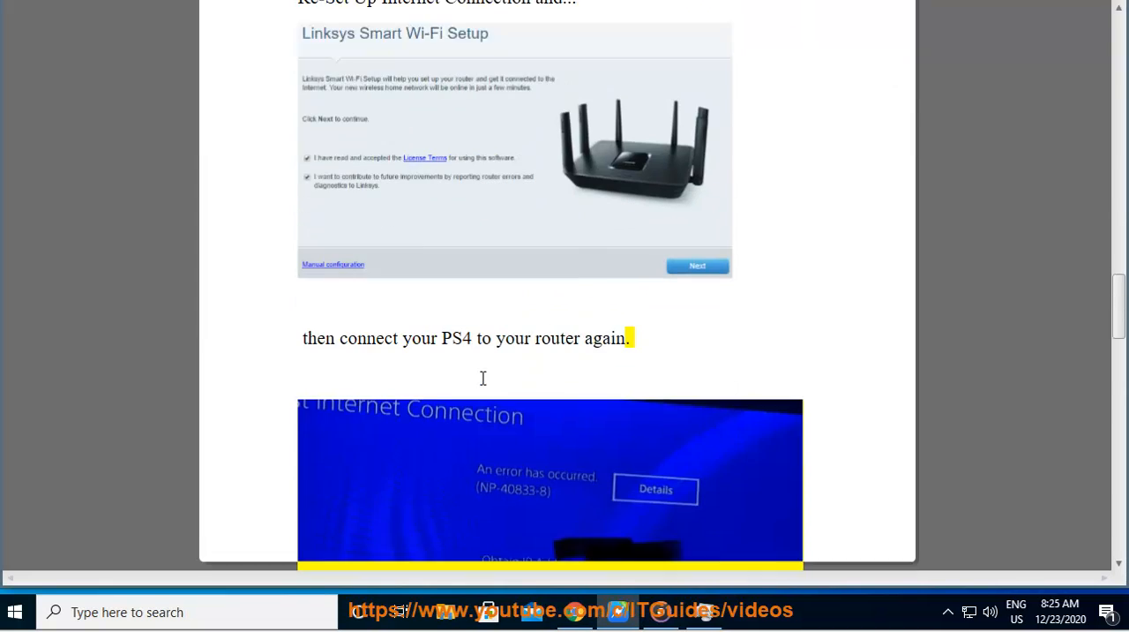
scroll(down, 3)
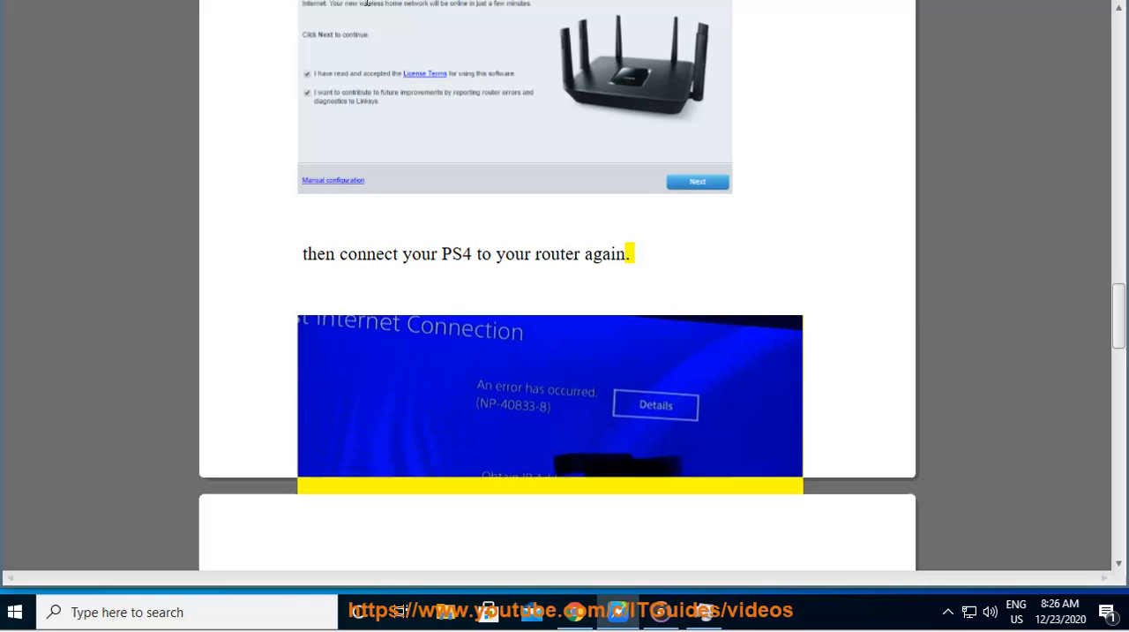
scroll(down, 3)
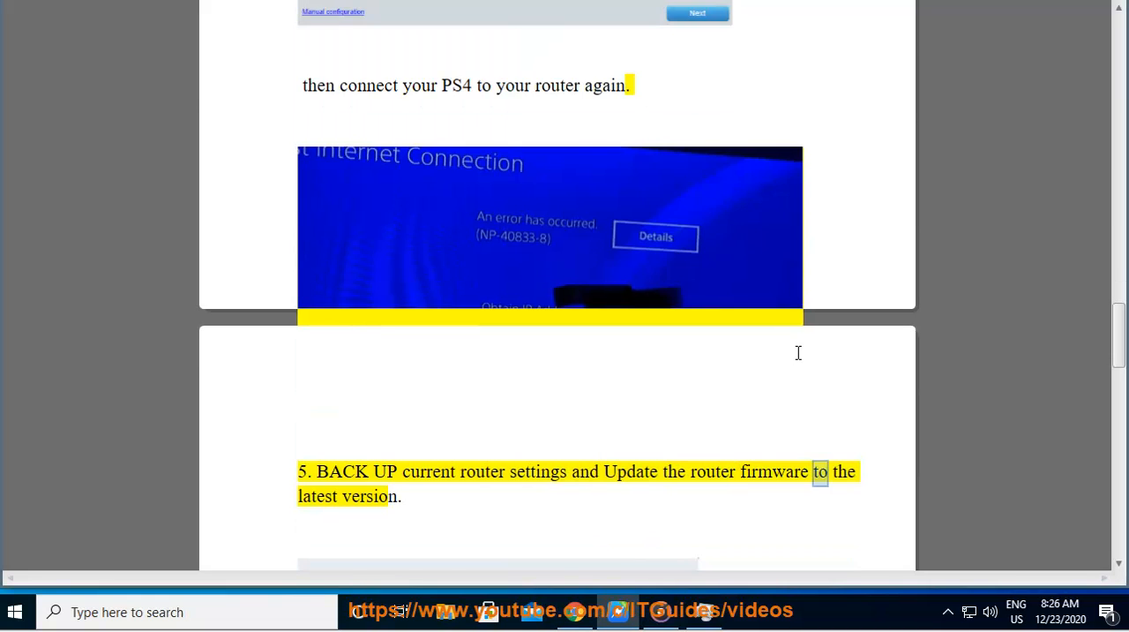
scroll(down, 3)
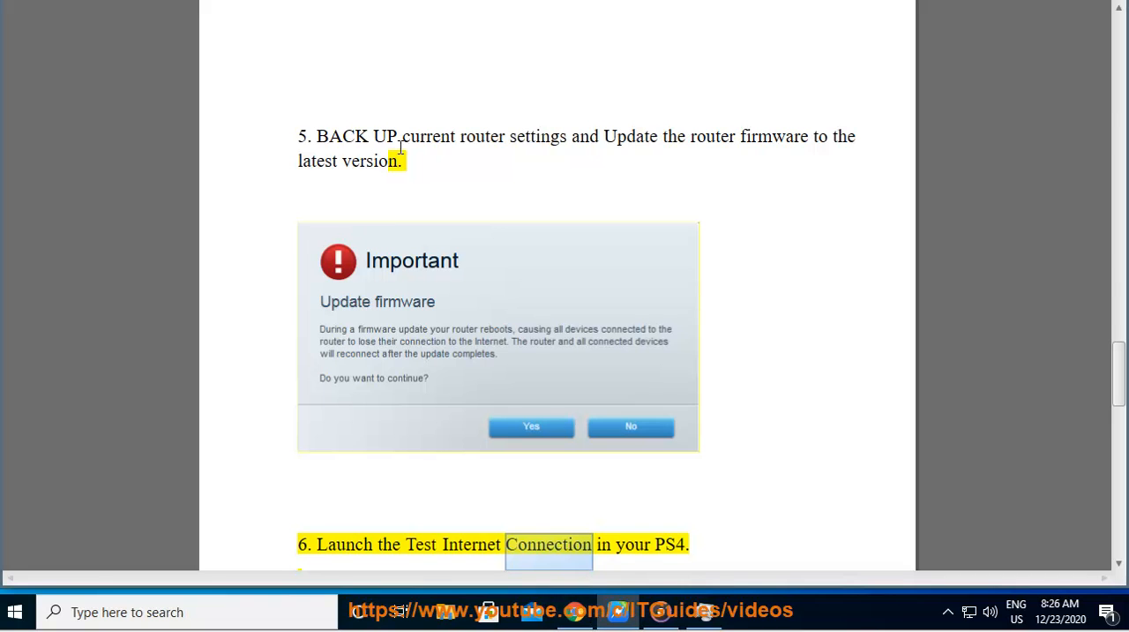
mouse_move(638, 143)
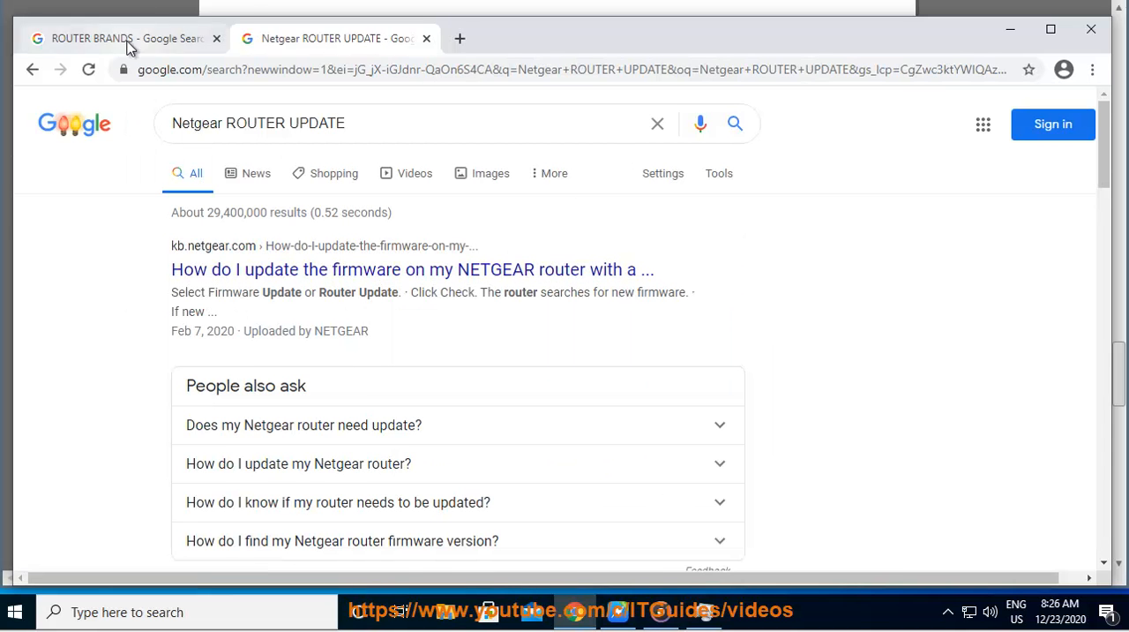
- Compare the router brands tab with the Linksys router update search, adding EA9500 to the query
click(119, 38)
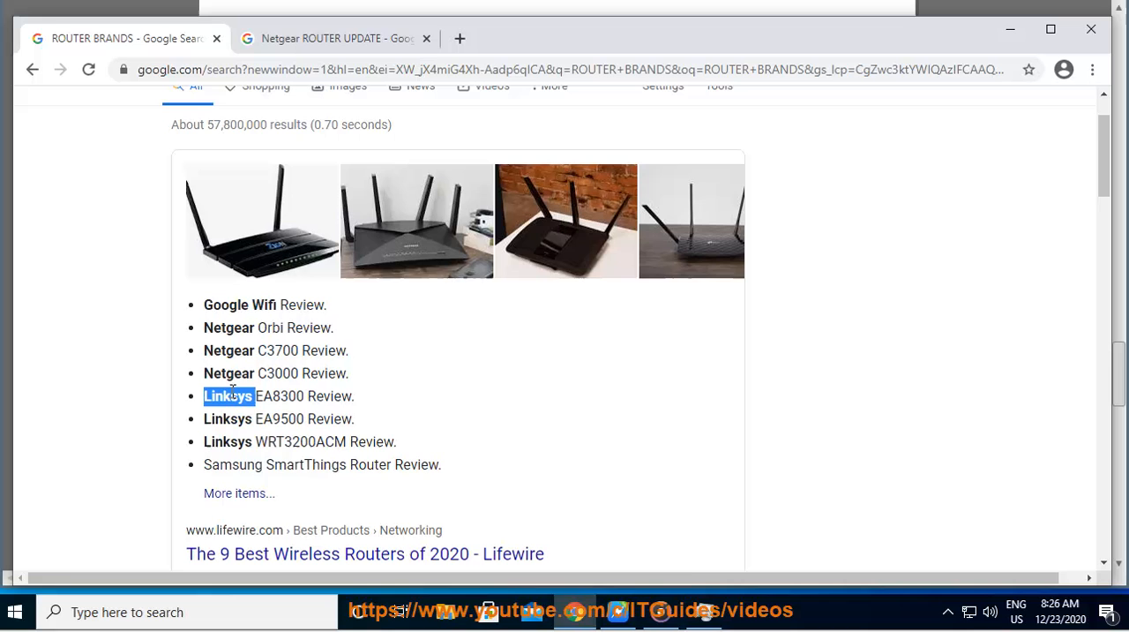
click(336, 38)
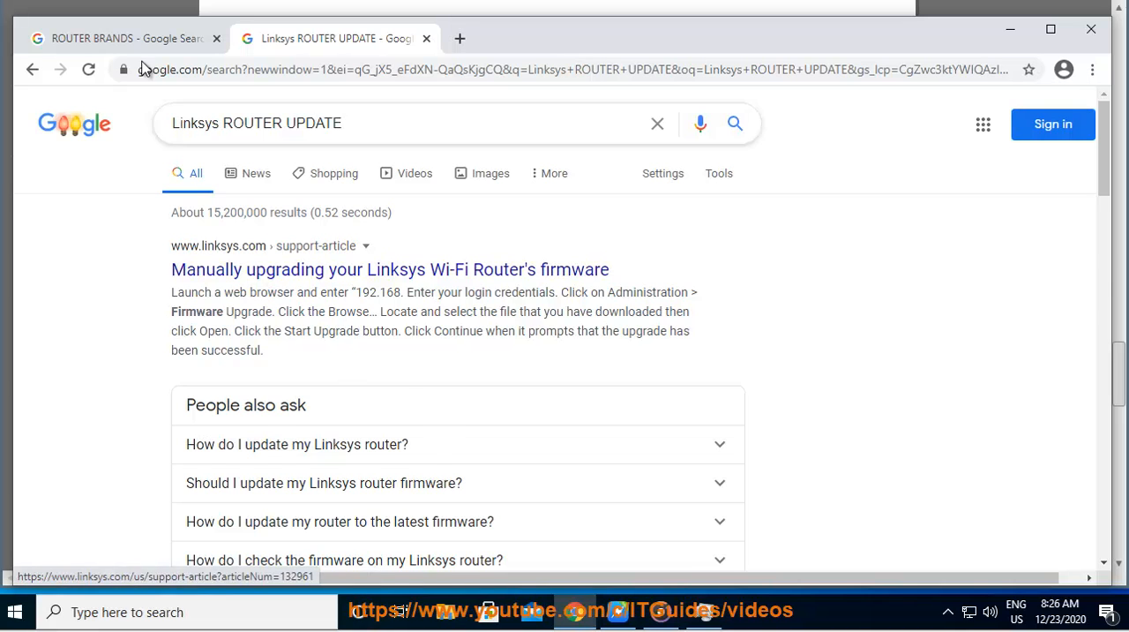
click(124, 38)
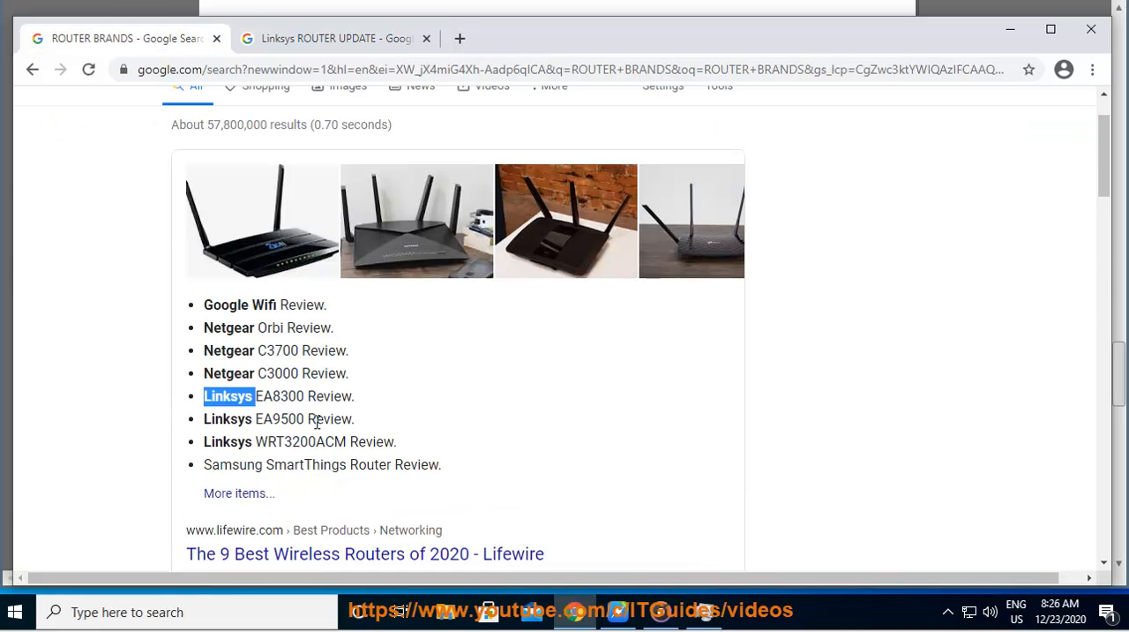
click(335, 38)
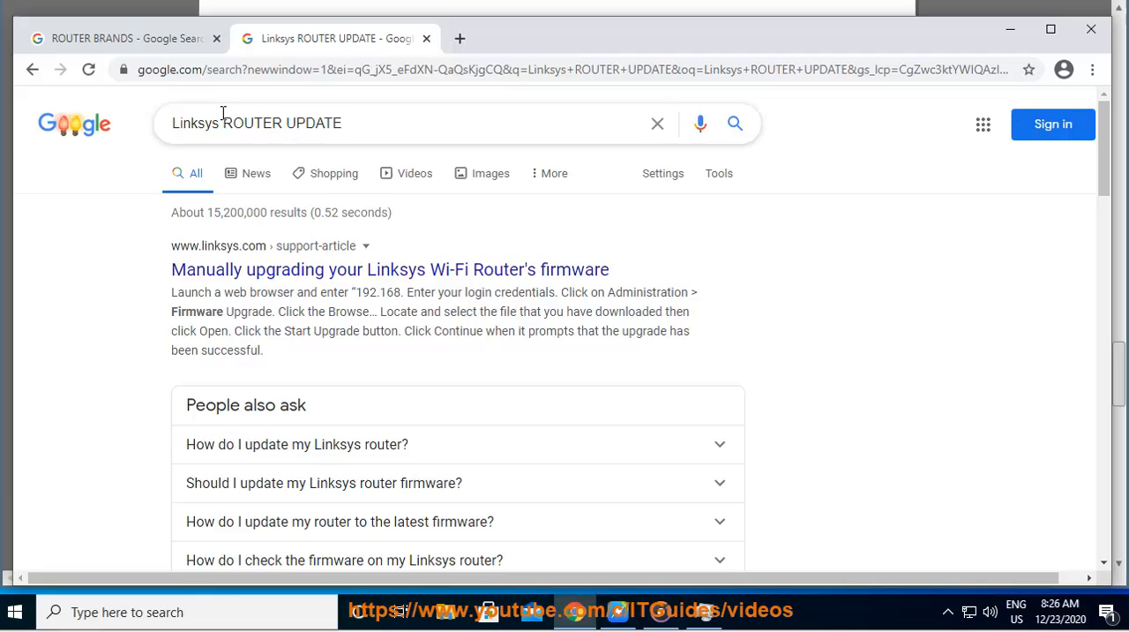
text(EA9500)
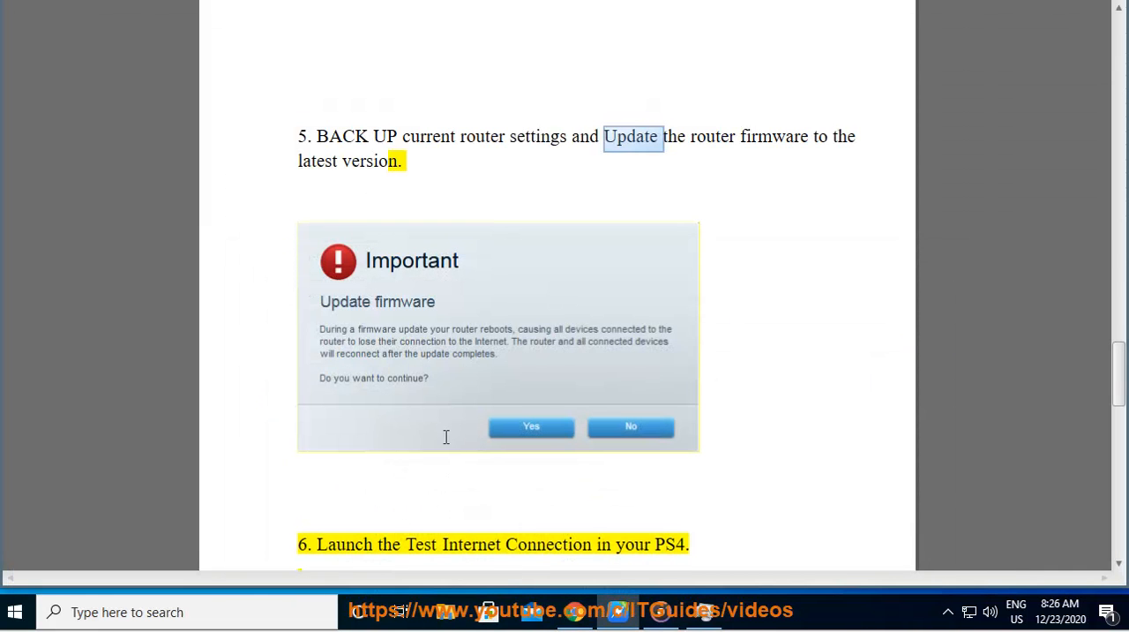
- Scroll through steps 6 and 7 to the required TCP/UDP ports and Linksys port forwarding screenshot
double_click(670, 543)
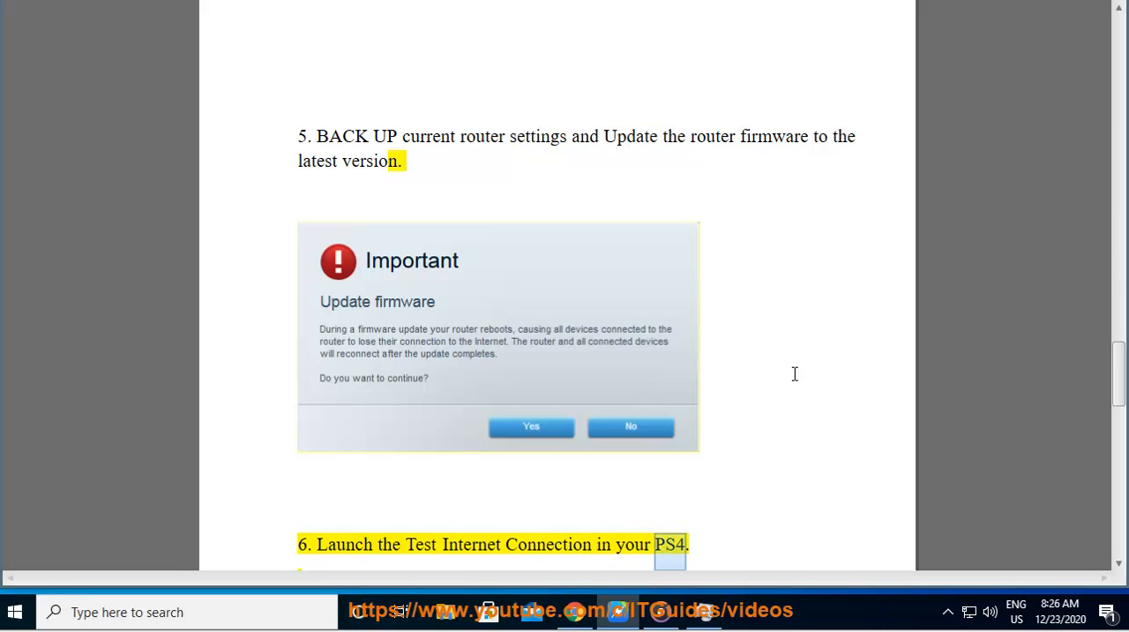
scroll(down, 3)
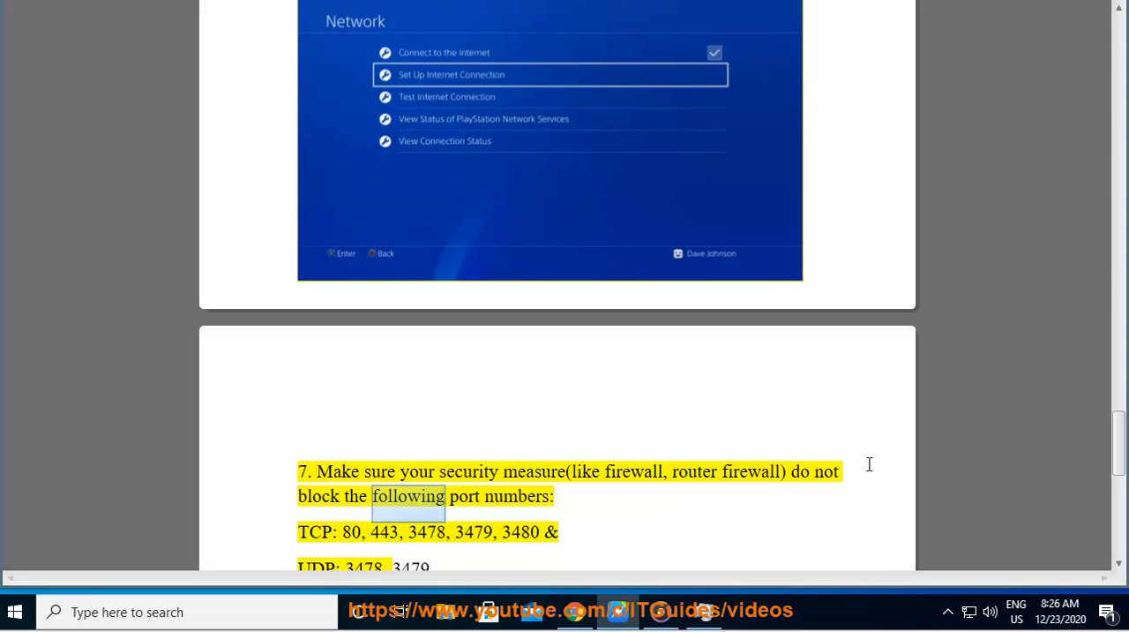
double_click(351, 531)
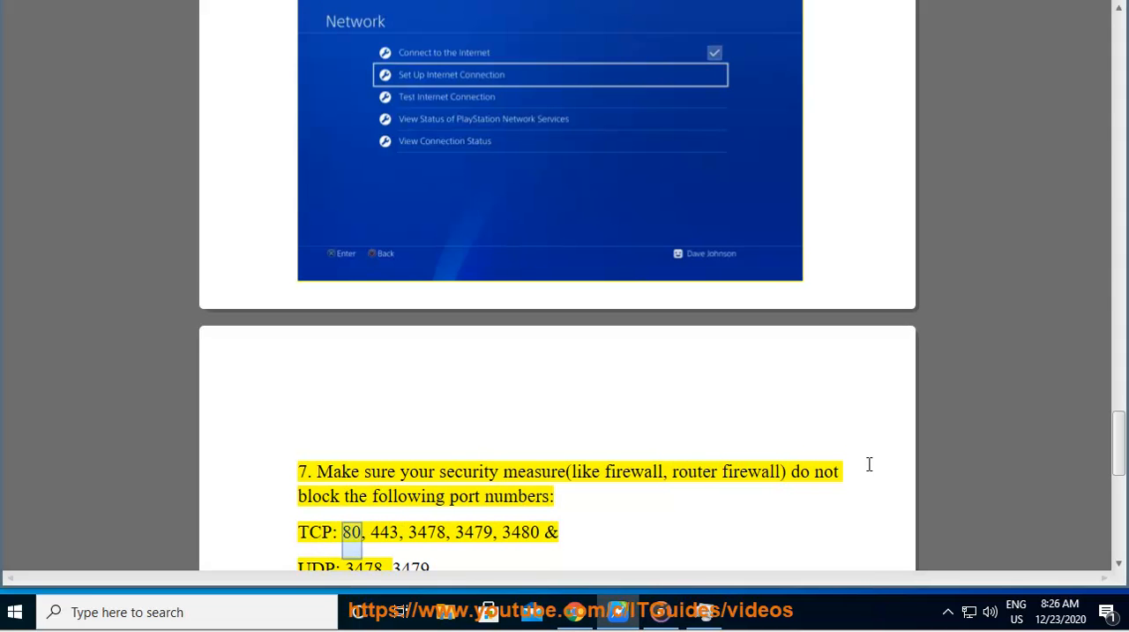
scroll(down, 3)
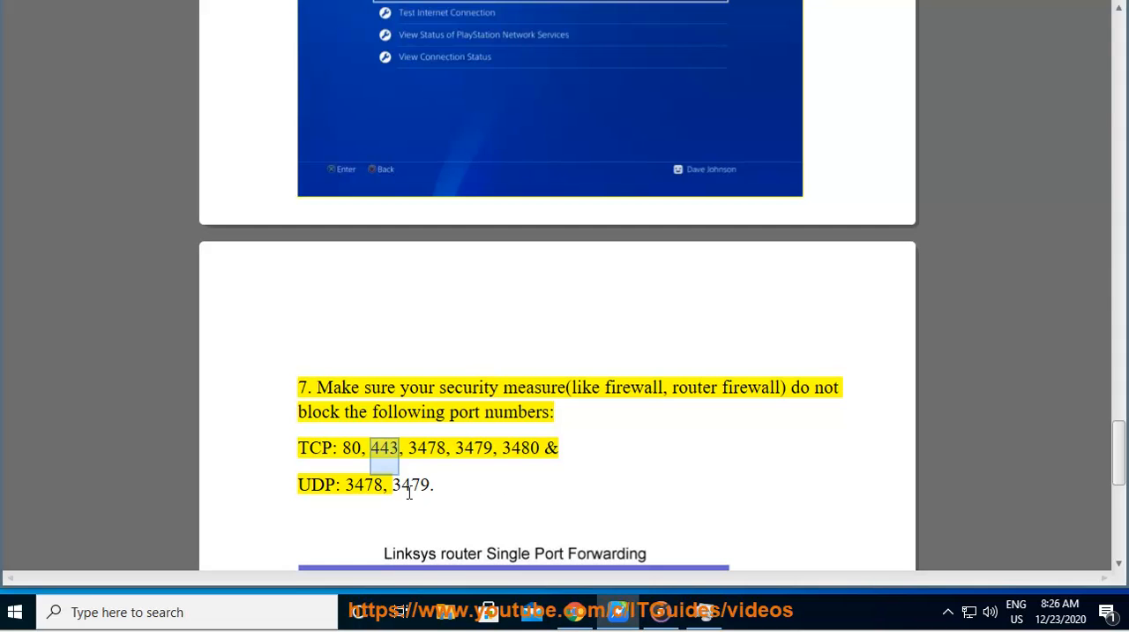
scroll(down, 3)
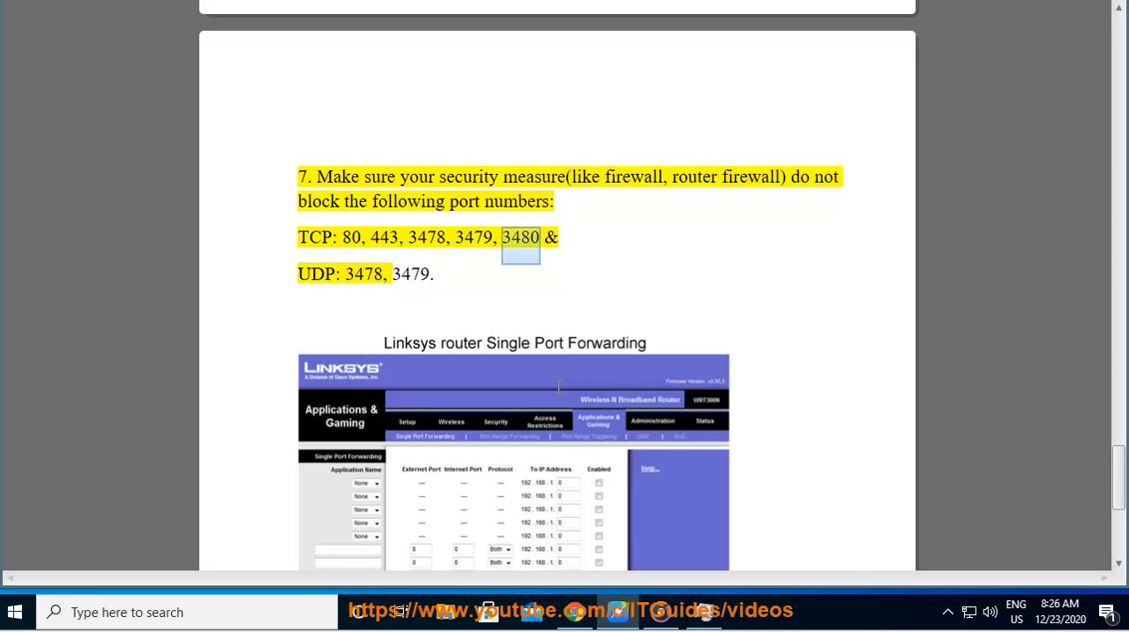
scroll(down, 3)
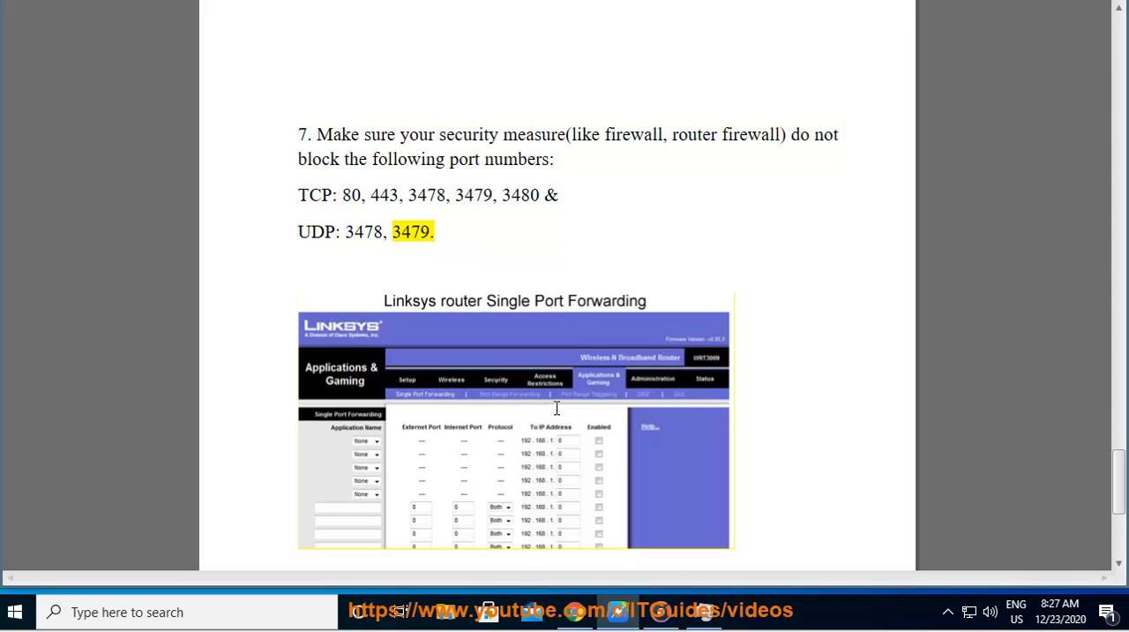
scroll(down, 3)
text(Linksys EA9500 PORT)
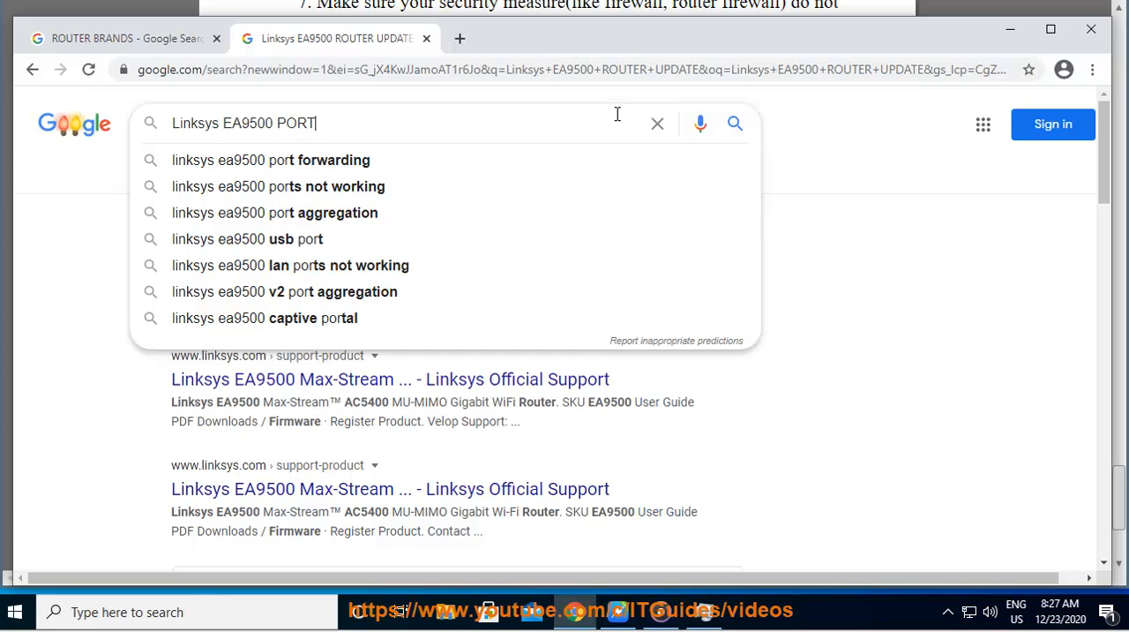
- Search 'linksys ea9500 port forwarding', check the router models list, then view EA8300 port forwarding results
click(270, 160)
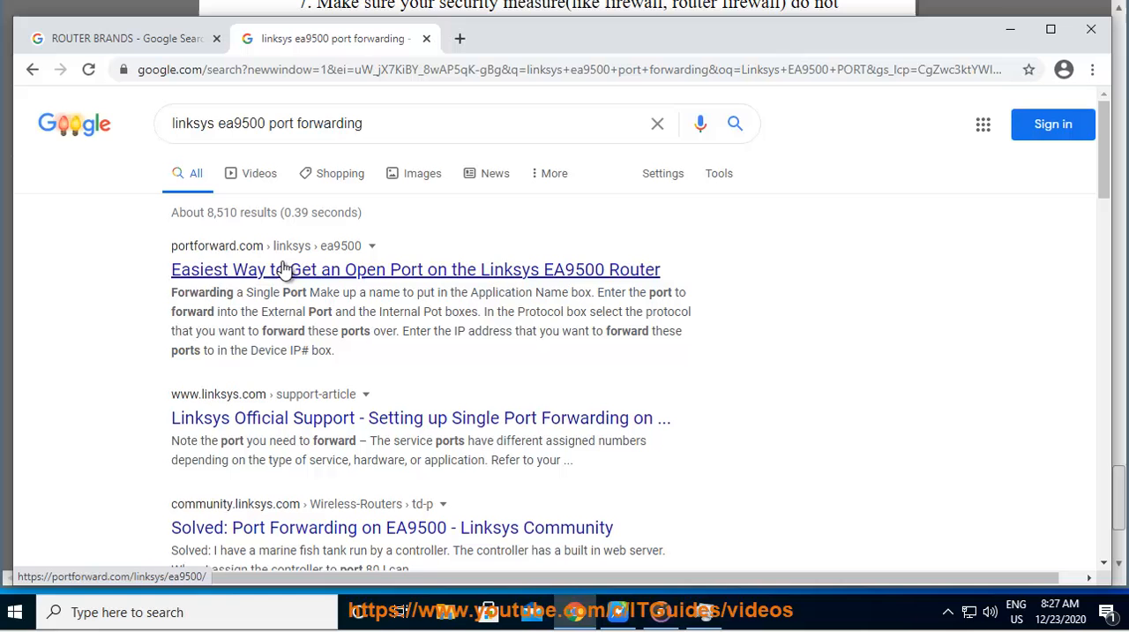
click(115, 38)
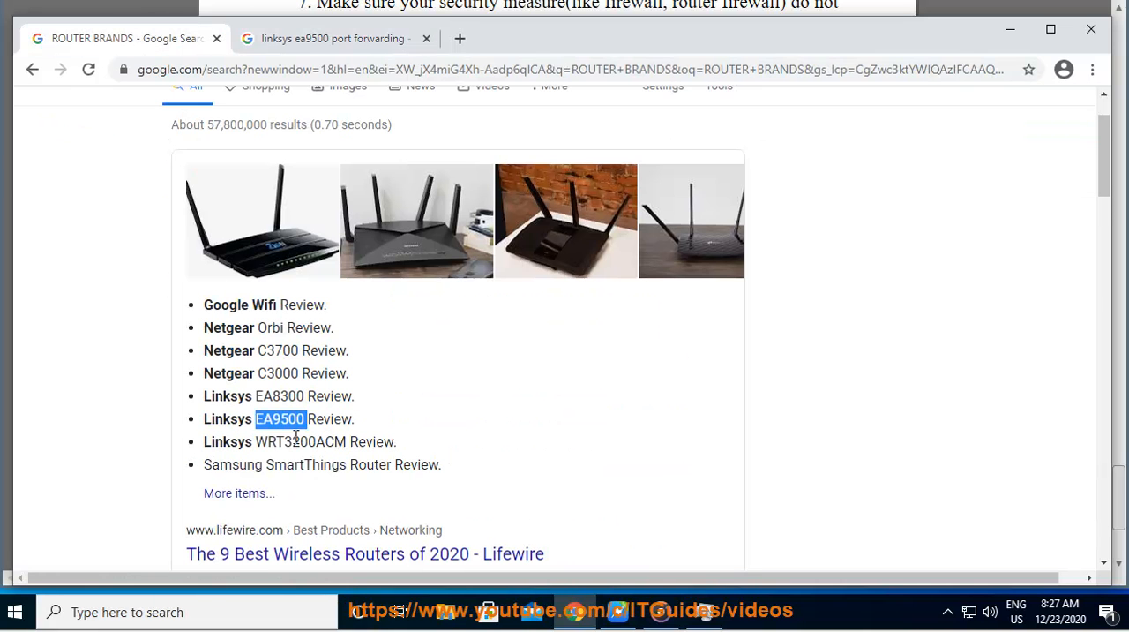
click(331, 38)
text(linksys EA8300 port forwarding)
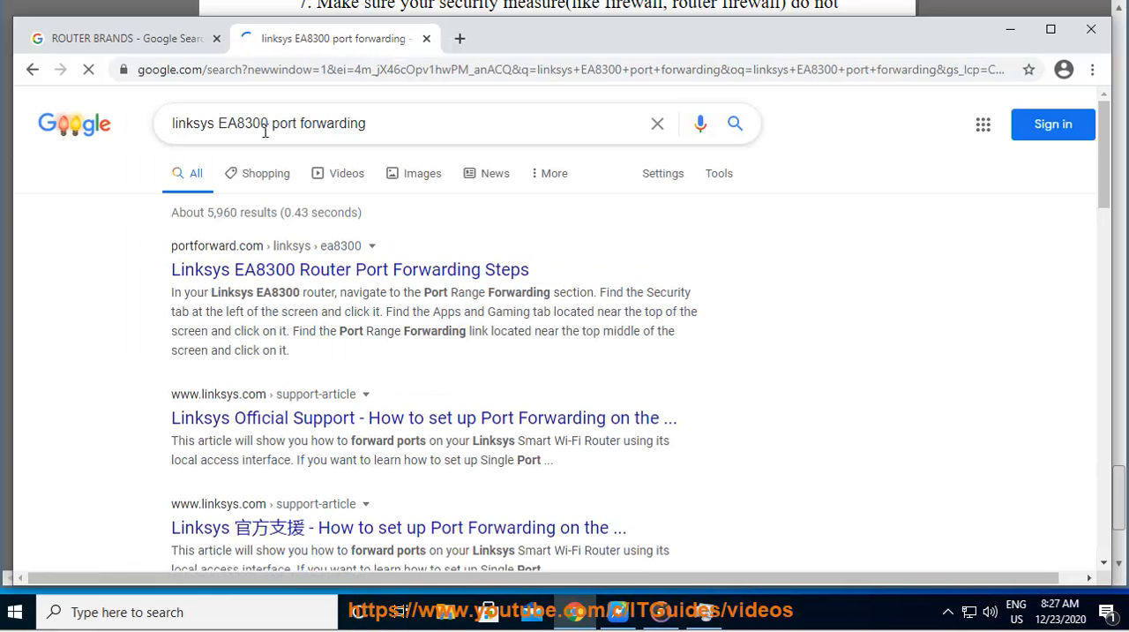
click(119, 38)
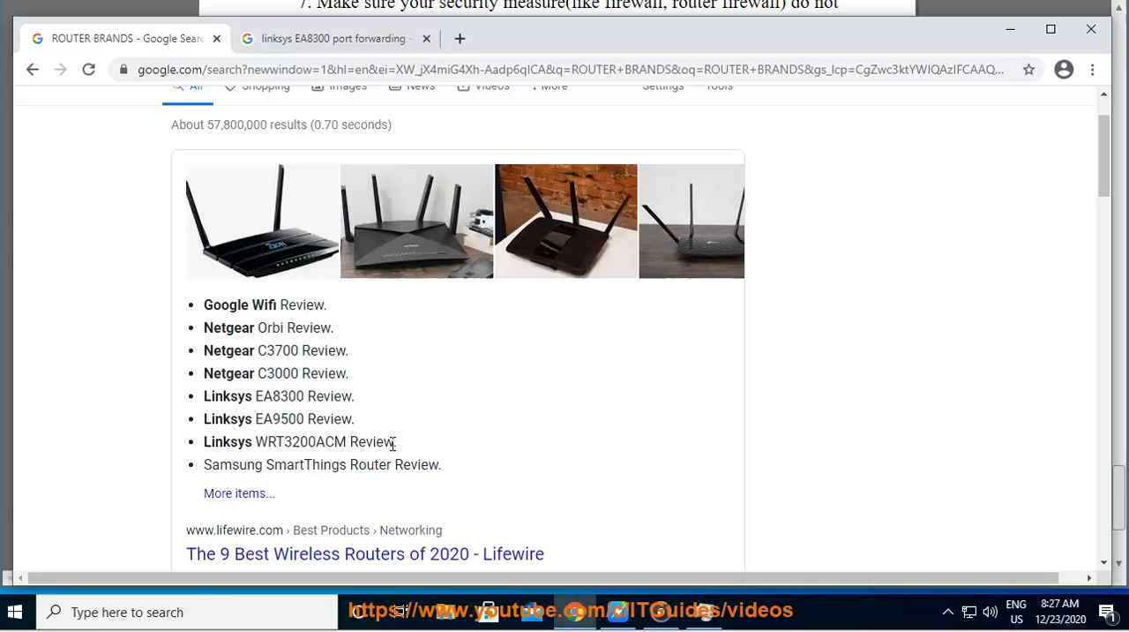
drag(203, 304, 396, 441)
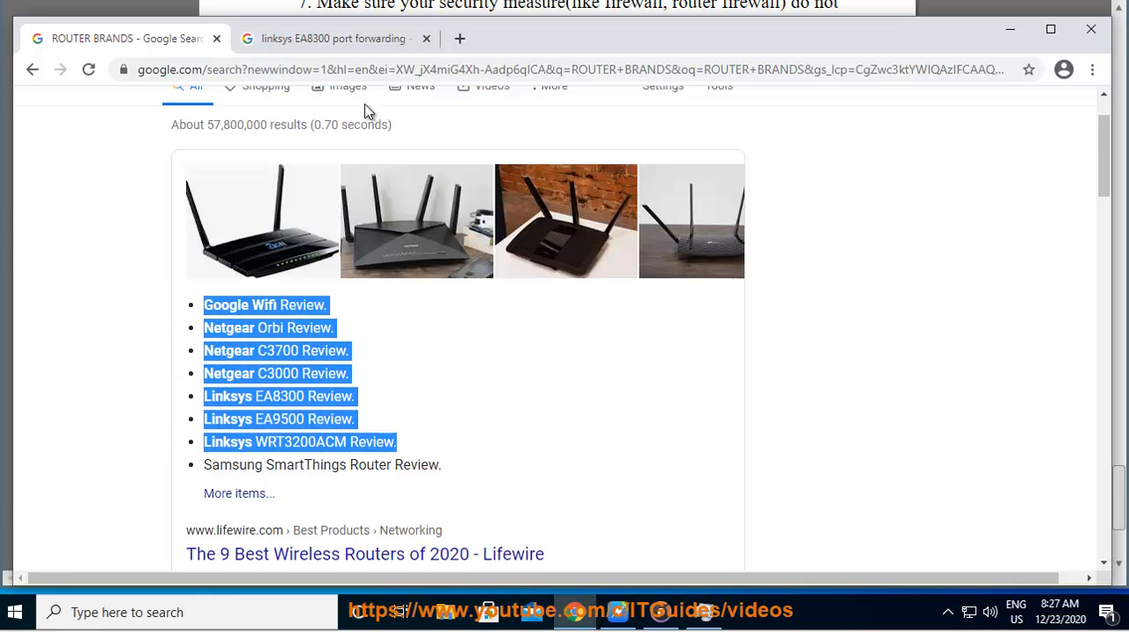
click(335, 38)
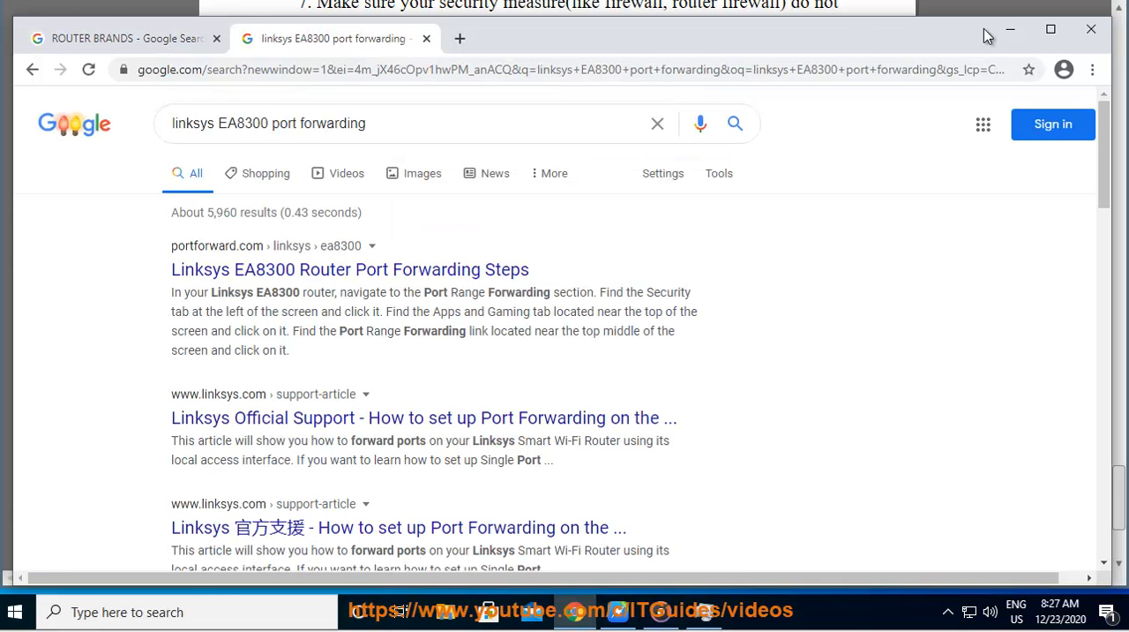